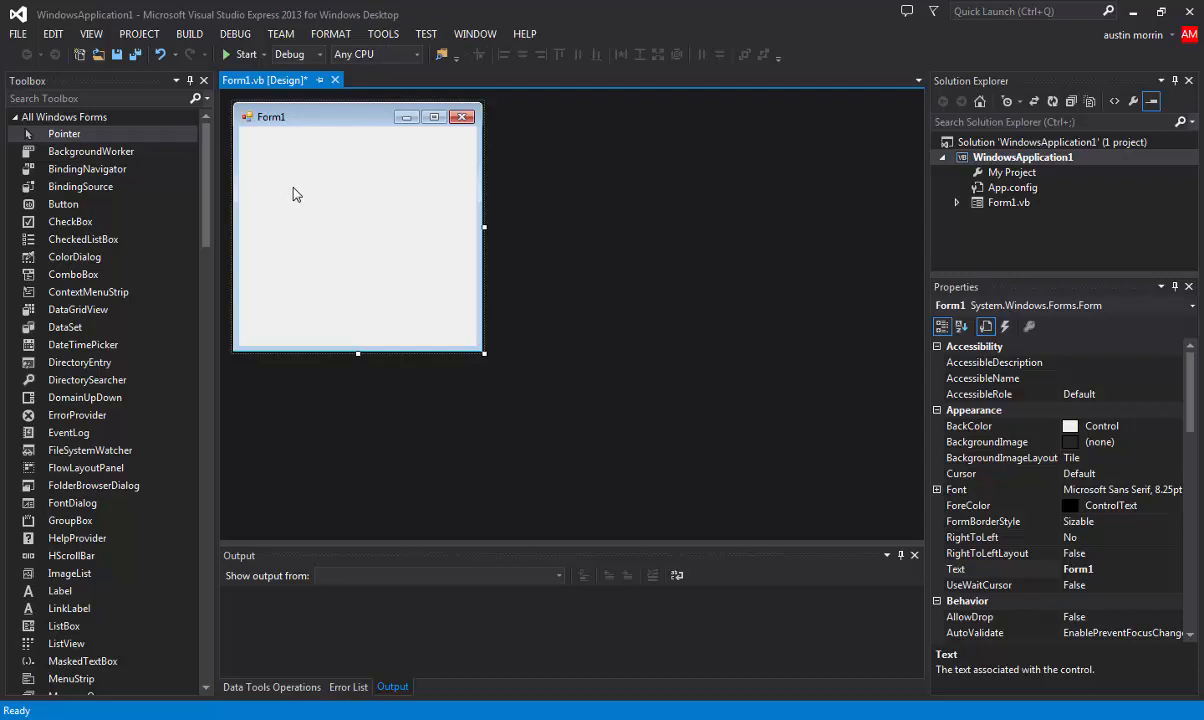
{"action": "mouse_move", "coordinate": [311, 174]}
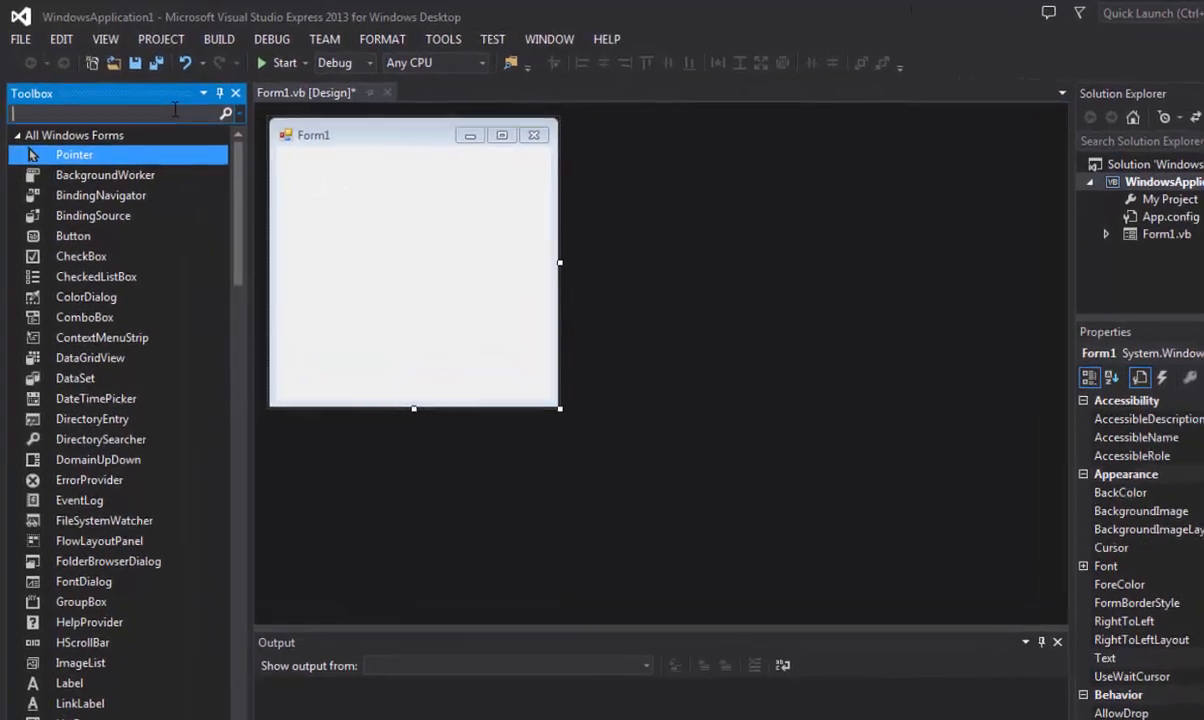
Add a TrackBar from the Toolbox to Form1 and move it near the top.
{"action": "type", "text": "trac"}
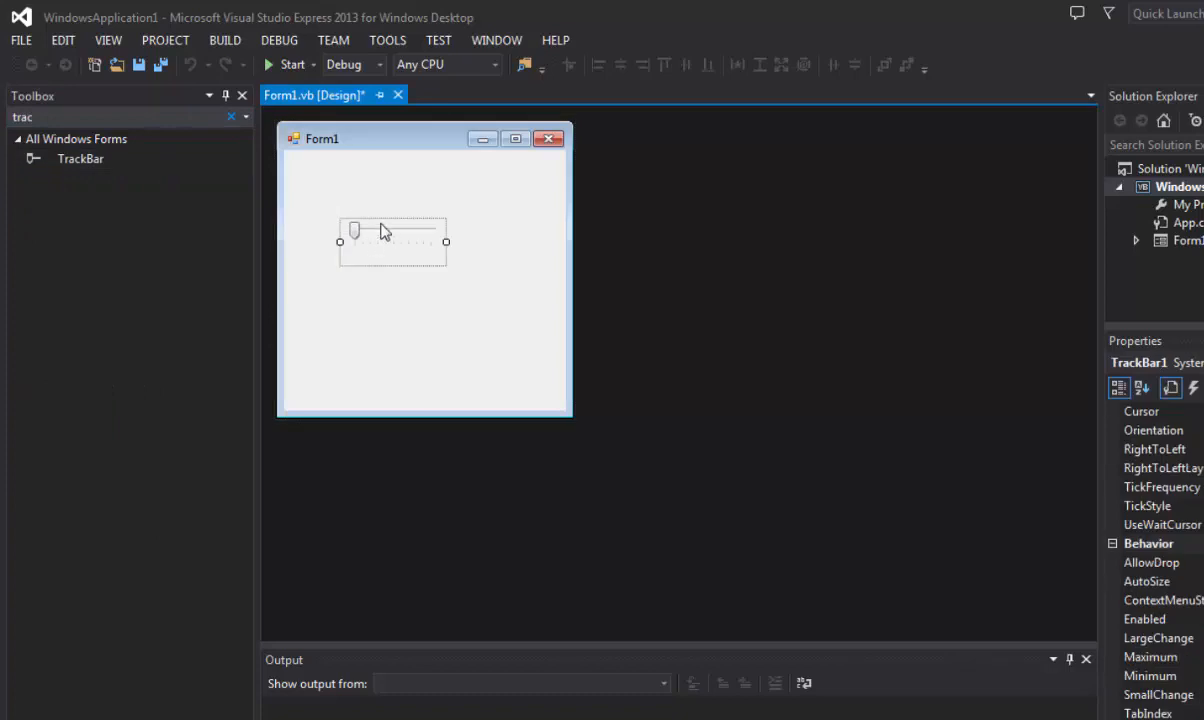
{"action": "left_click_drag", "start_coordinate": [392, 240], "coordinate": [389, 207]}
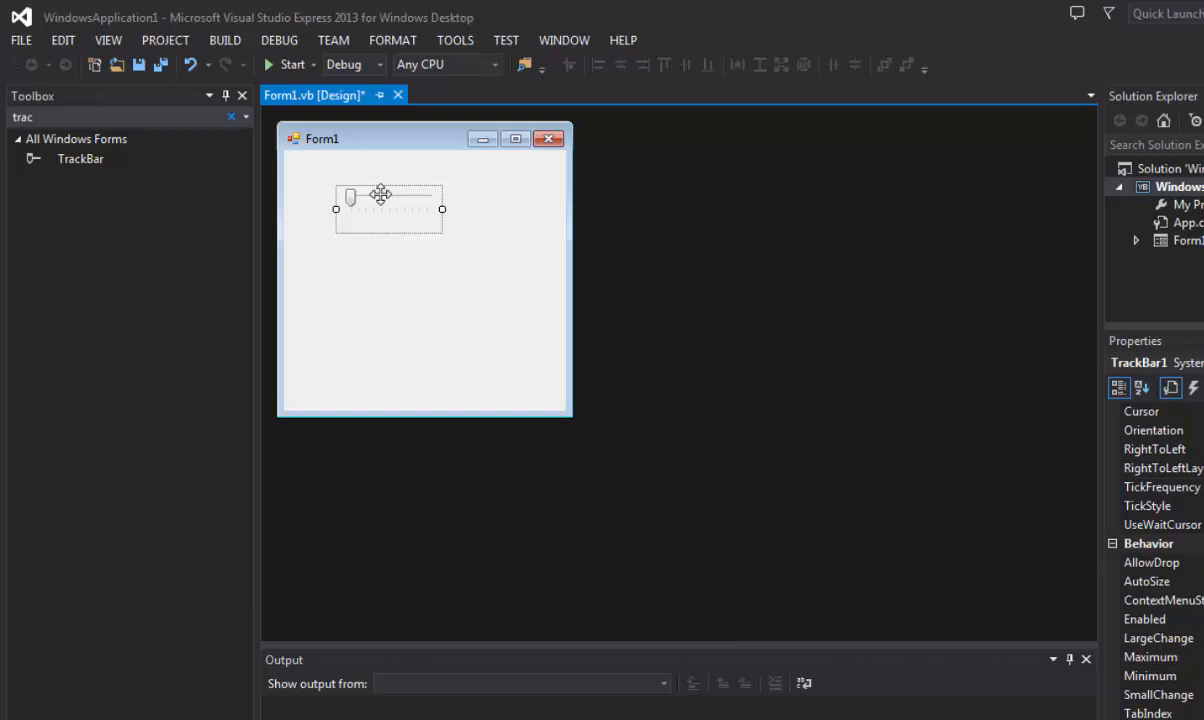
{"action": "mouse_move", "coordinate": [214, 40]}
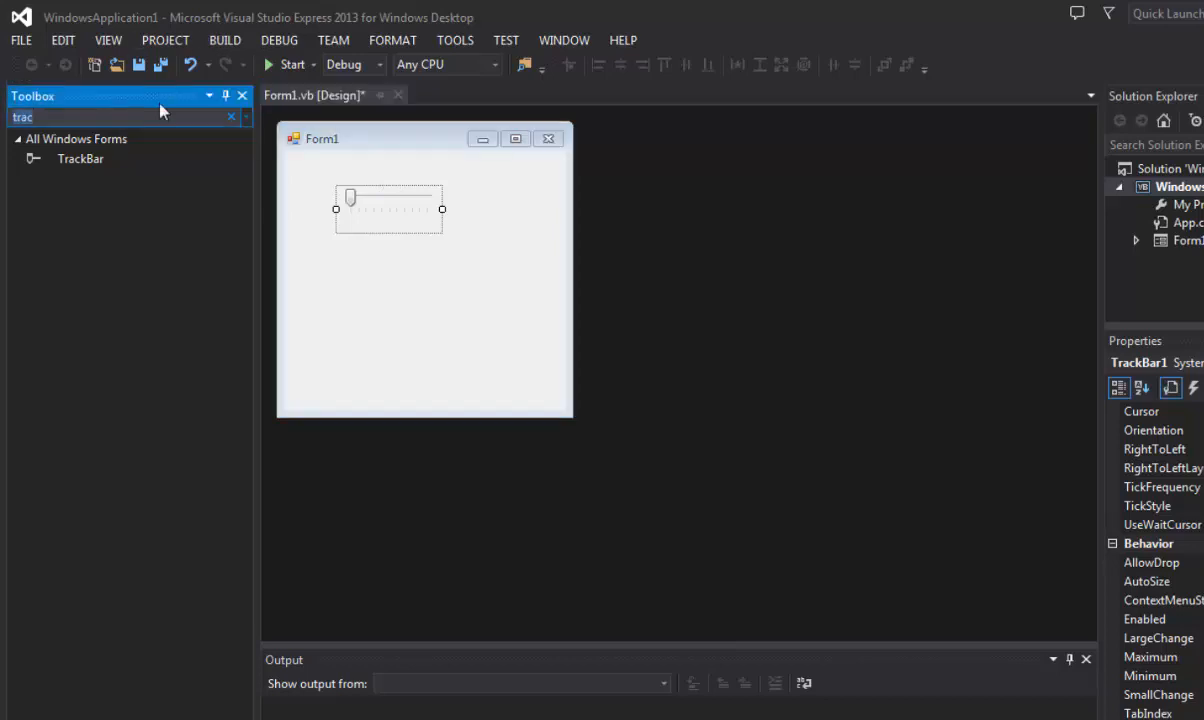
Add Button1 to Form1 and move the track bar below it.
{"action": "type", "text": "button"}
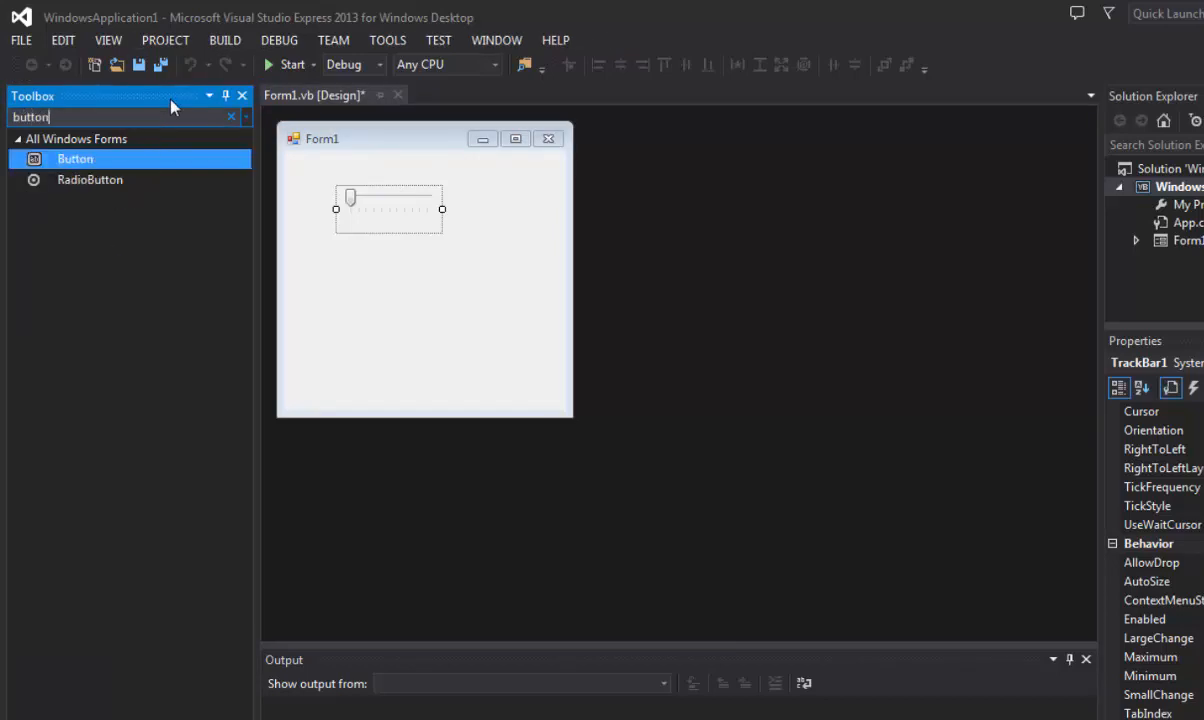
{"action": "left_click_drag", "start_coordinate": [75, 158], "coordinate": [374, 277]}
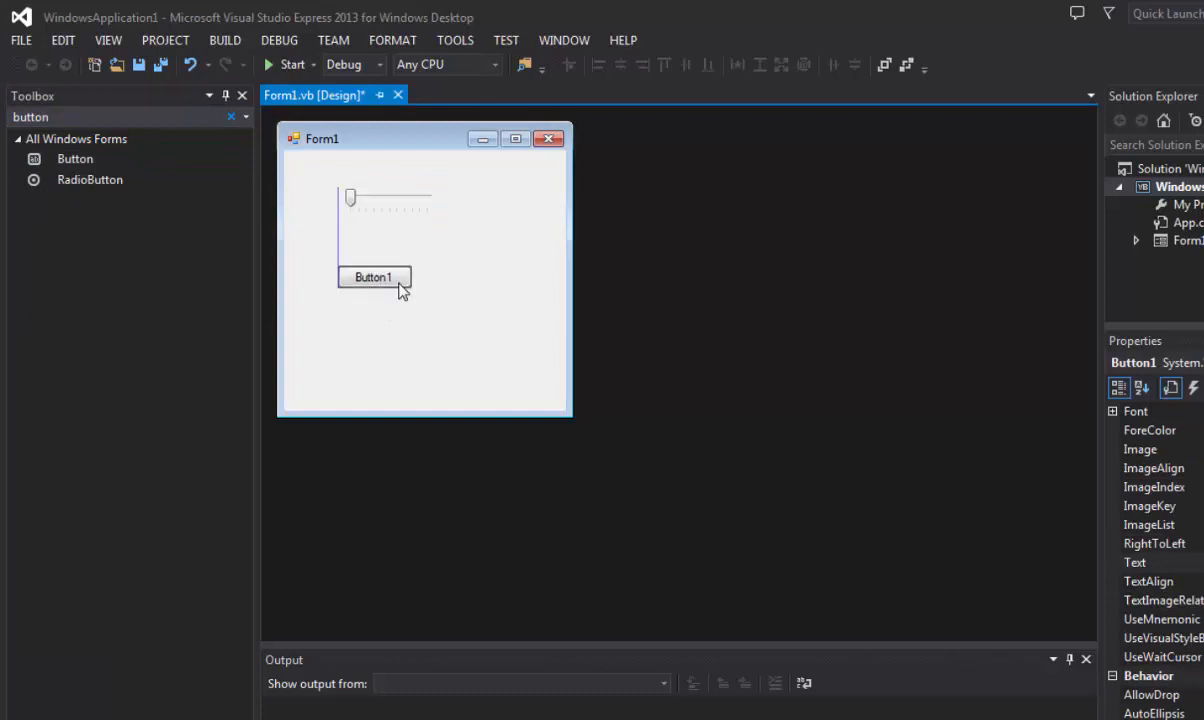
{"action": "left_click_drag", "start_coordinate": [385, 197], "coordinate": [360, 300]}
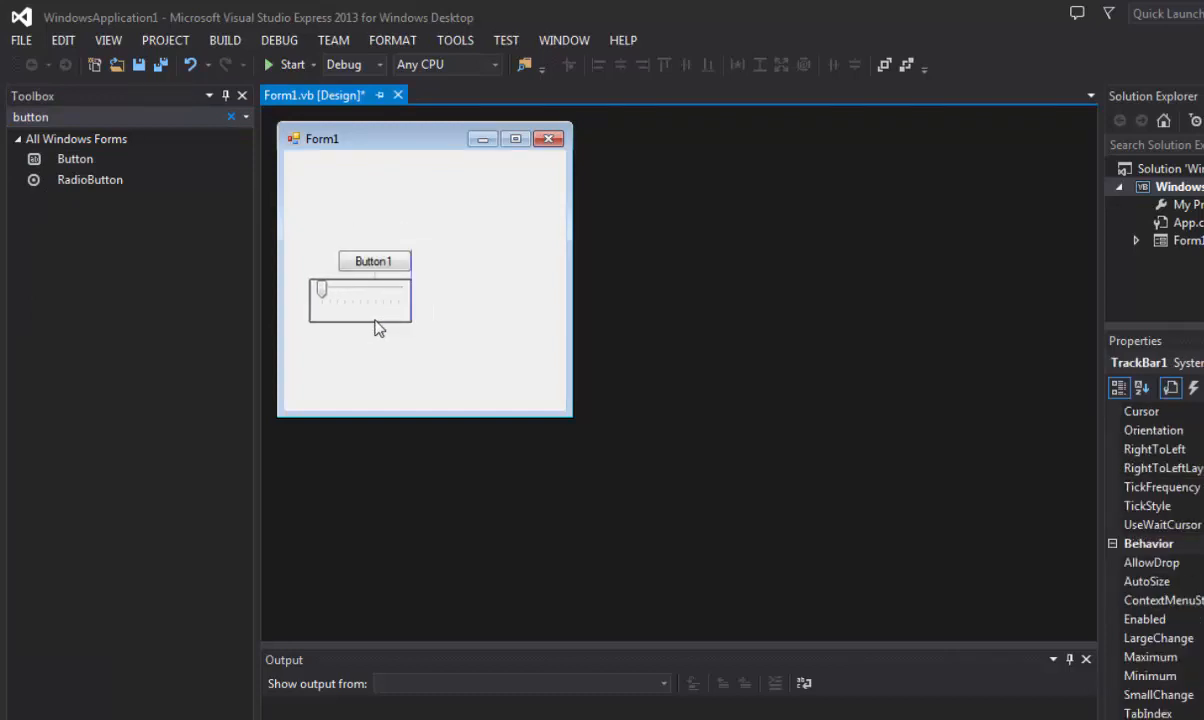
{"action": "left_click", "coordinate": [374, 261]}
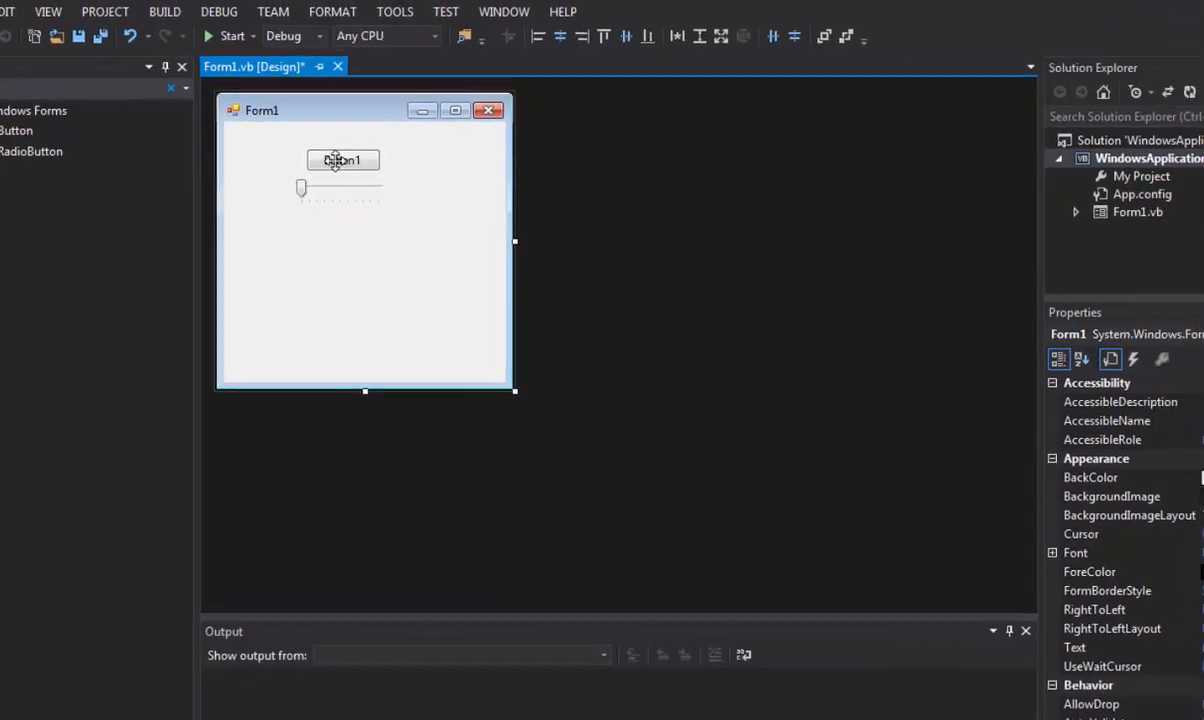
Set Button1's Text to 'Send messagebox' and widen the button to fit.
{"action": "left_click", "coordinate": [341, 159]}
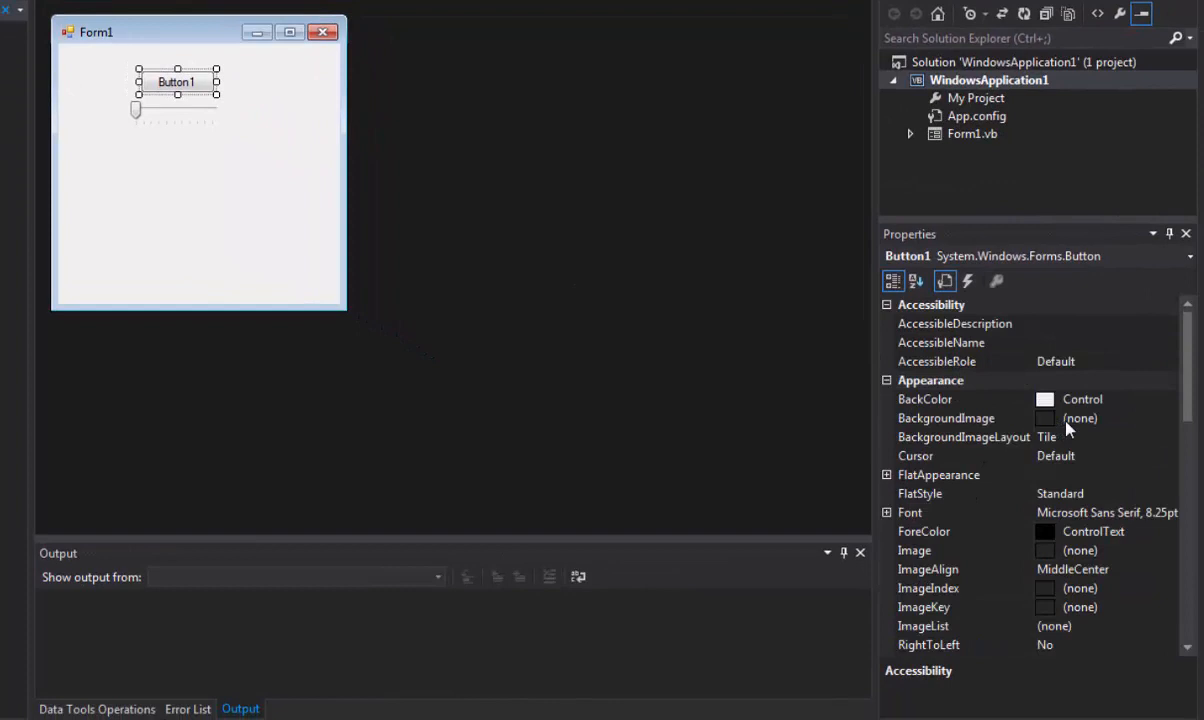
{"action": "mouse_move", "coordinate": [1014, 483]}
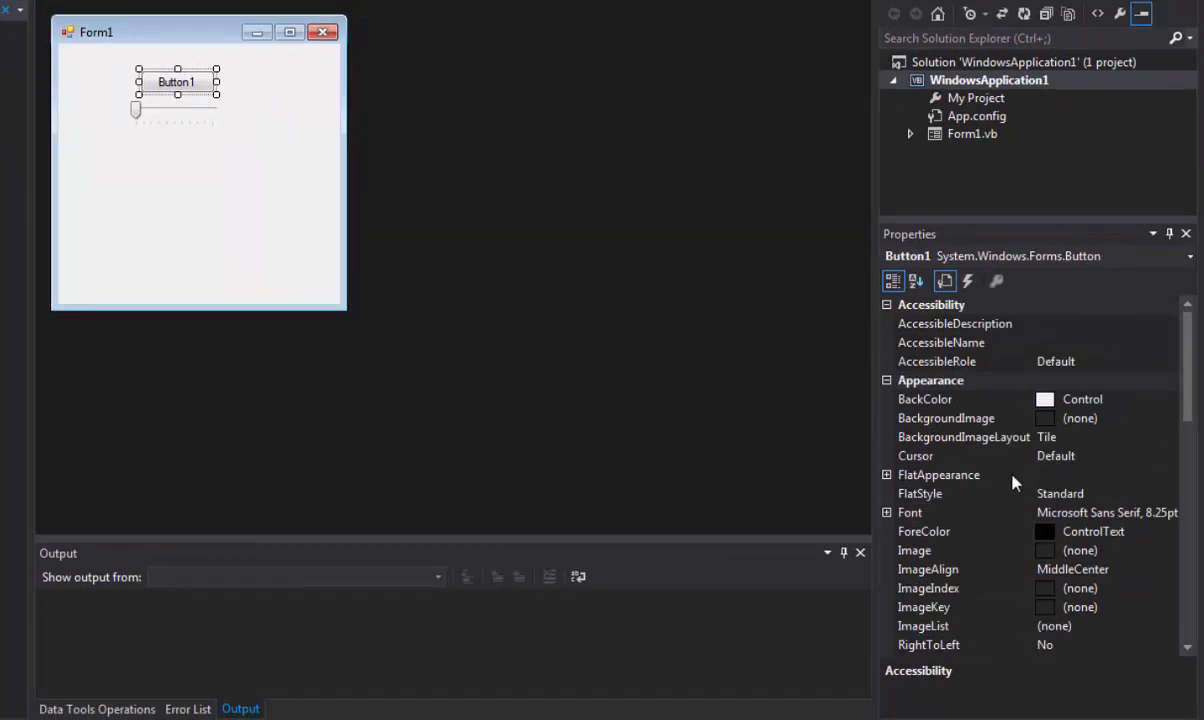
{"action": "scroll", "scroll_direction": "down", "scroll_amount": 3}
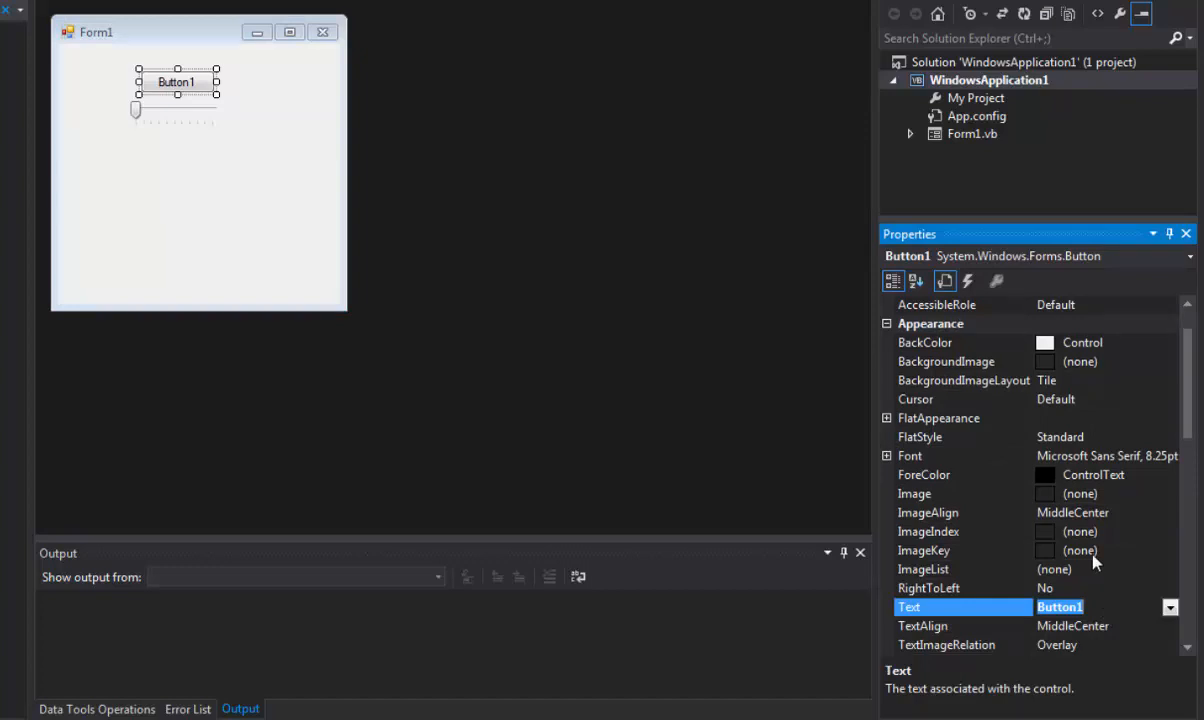
{"action": "type", "text": "Sen"}
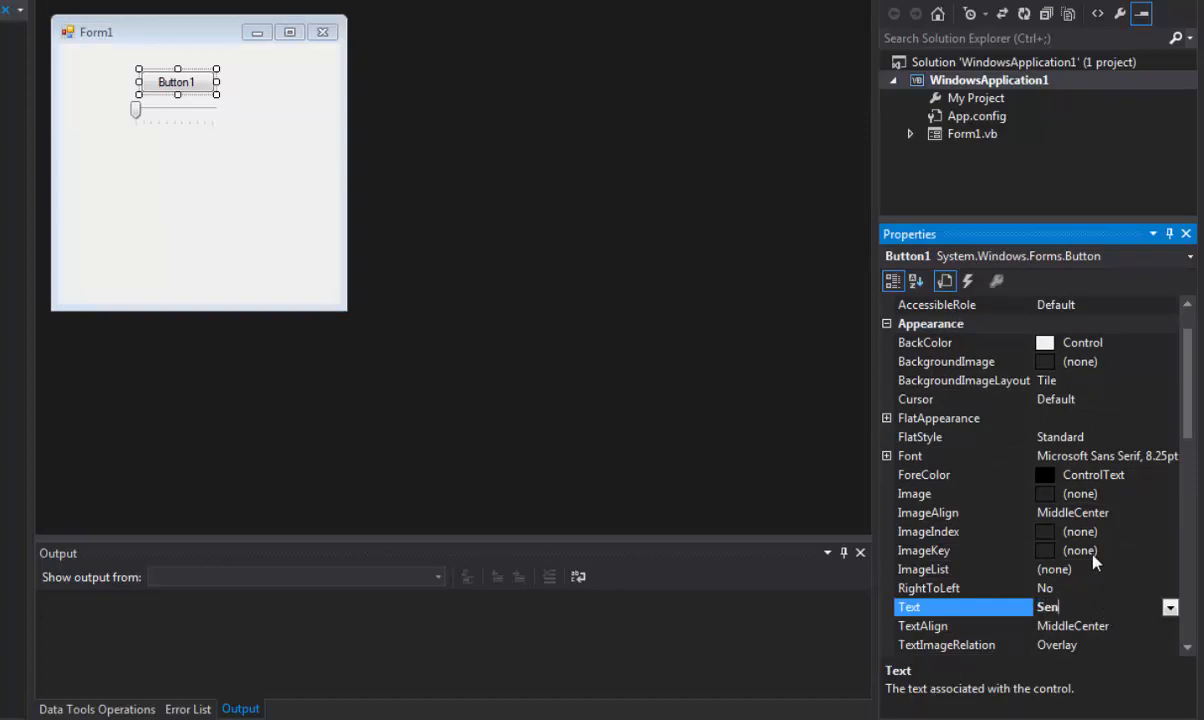
{"action": "type", "text": "Send messagebox"}
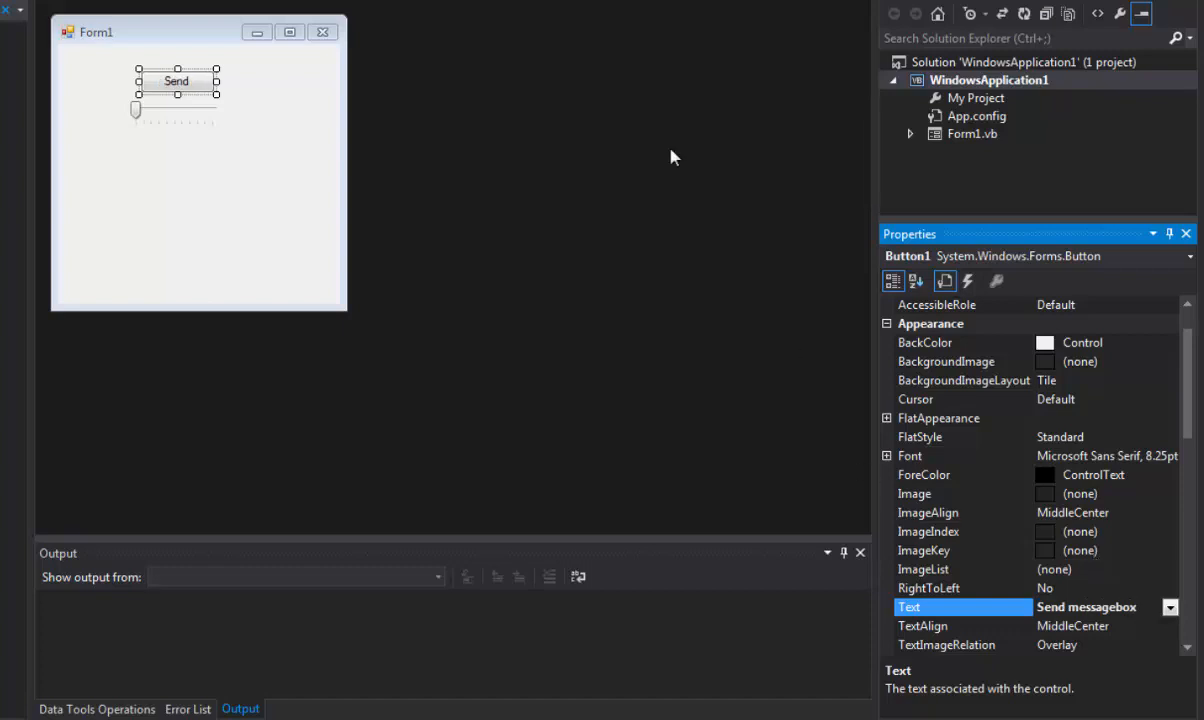
{"action": "mouse_move", "coordinate": [213, 81]}
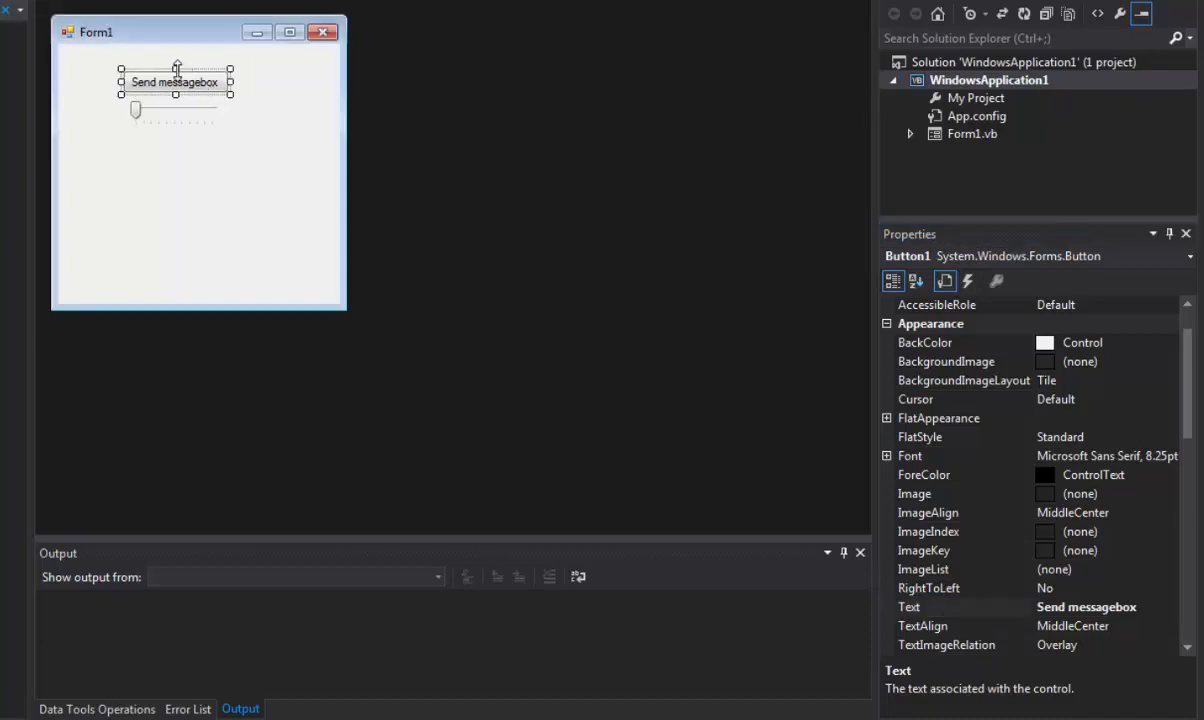
{"action": "left_click", "coordinate": [174, 121]}
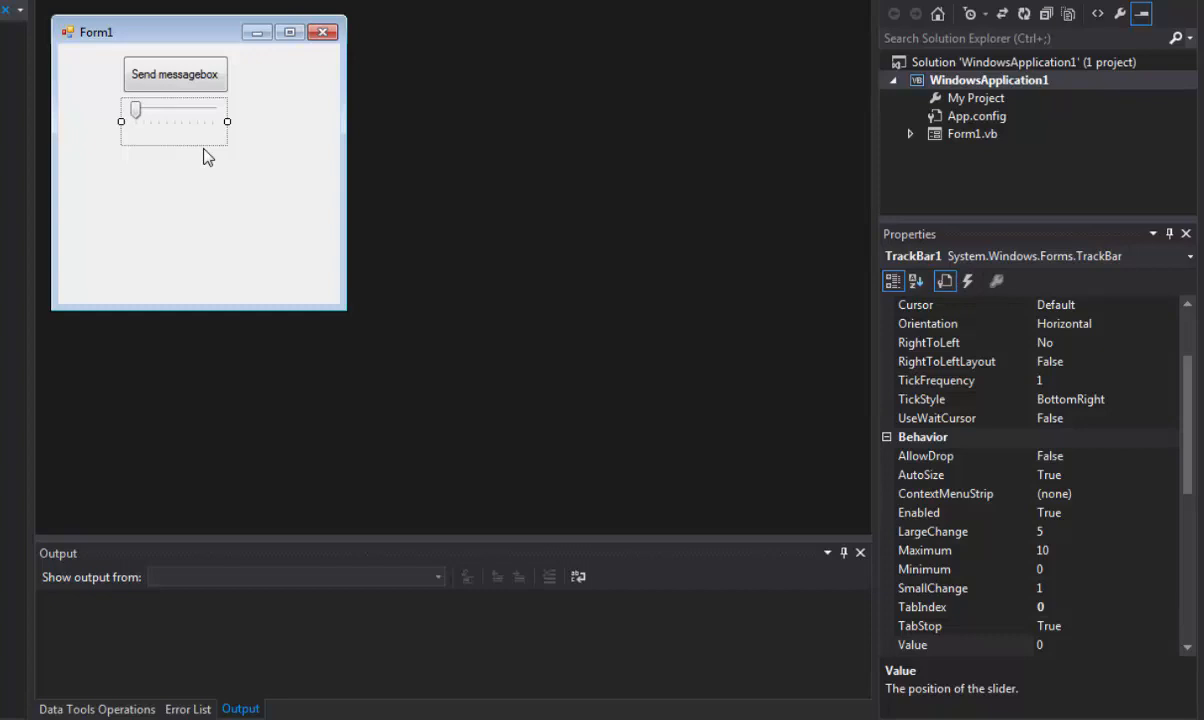
{"action": "mouse_move", "coordinate": [1105, 513]}
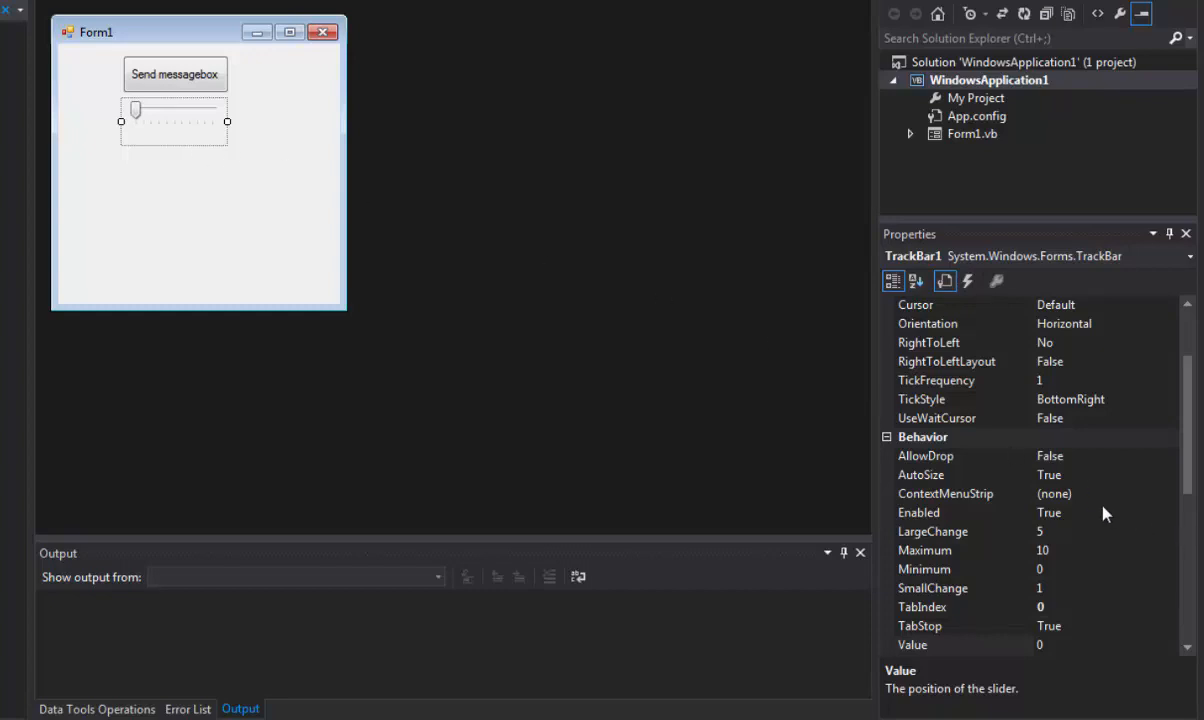
{"action": "mouse_move", "coordinate": [1051, 553]}
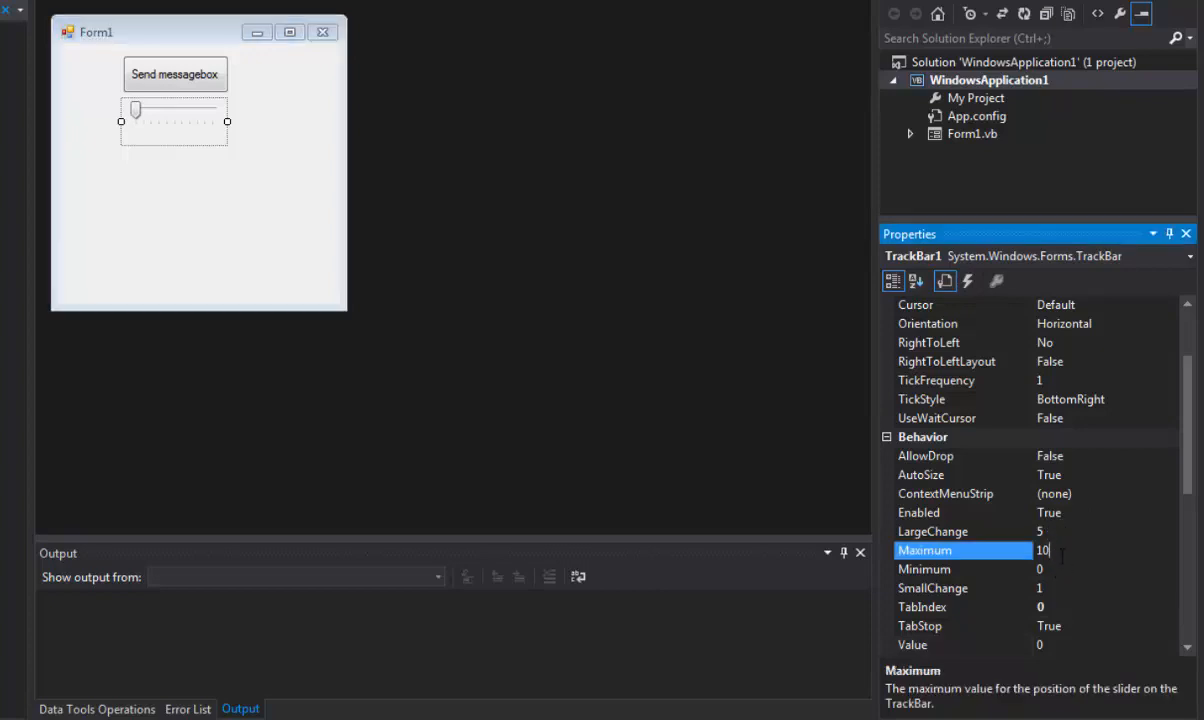
Set TrackBar1's Maximum to 4 and Minimum to 1.
{"action": "type", "text": "4"}
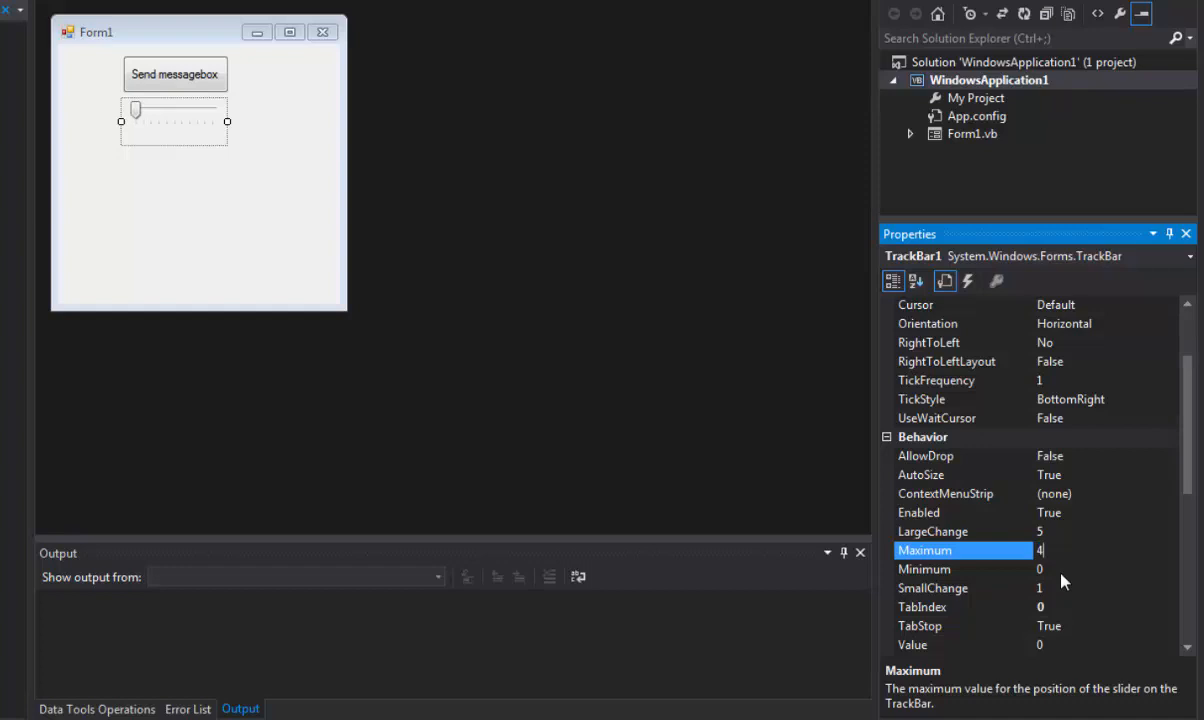
{"action": "left_click", "coordinate": [924, 568]}
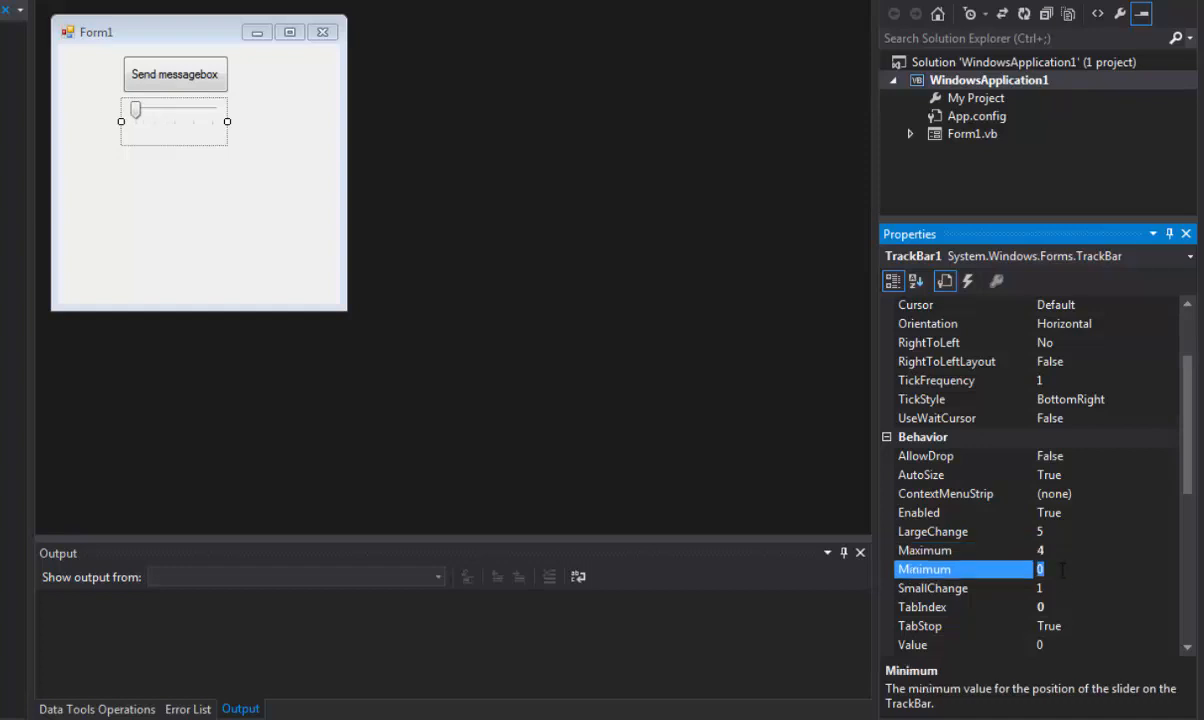
{"action": "type", "text": "1"}
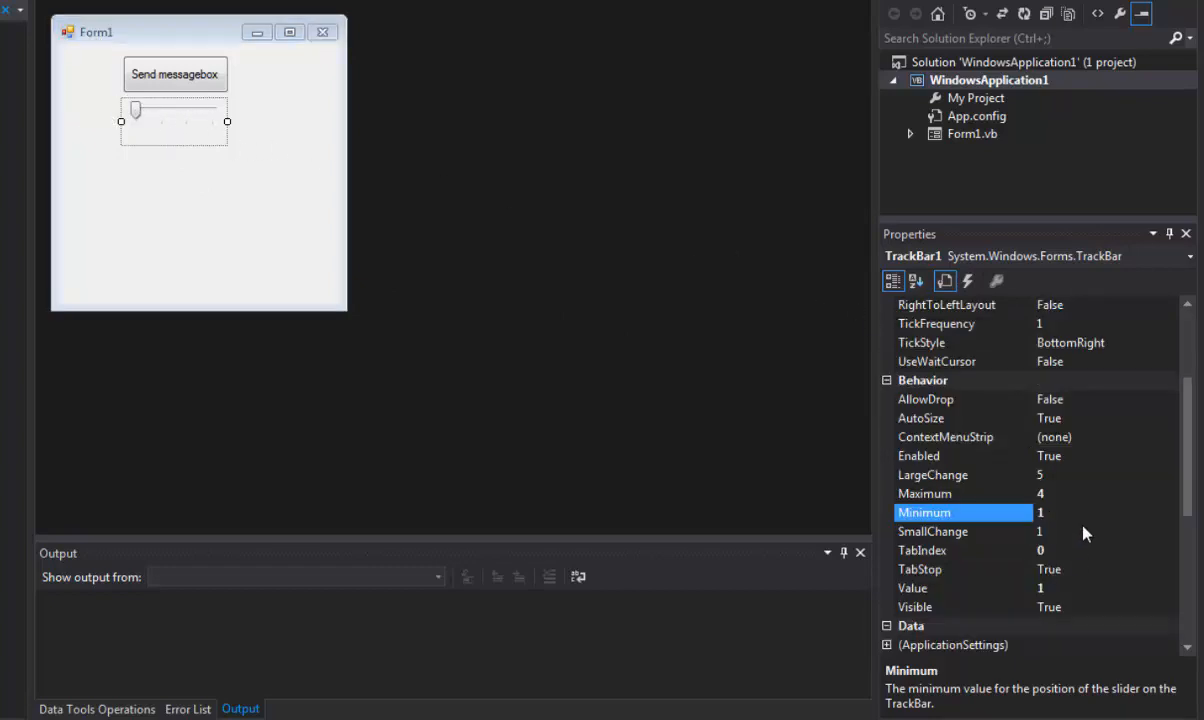
{"action": "mouse_move", "coordinate": [1067, 543]}
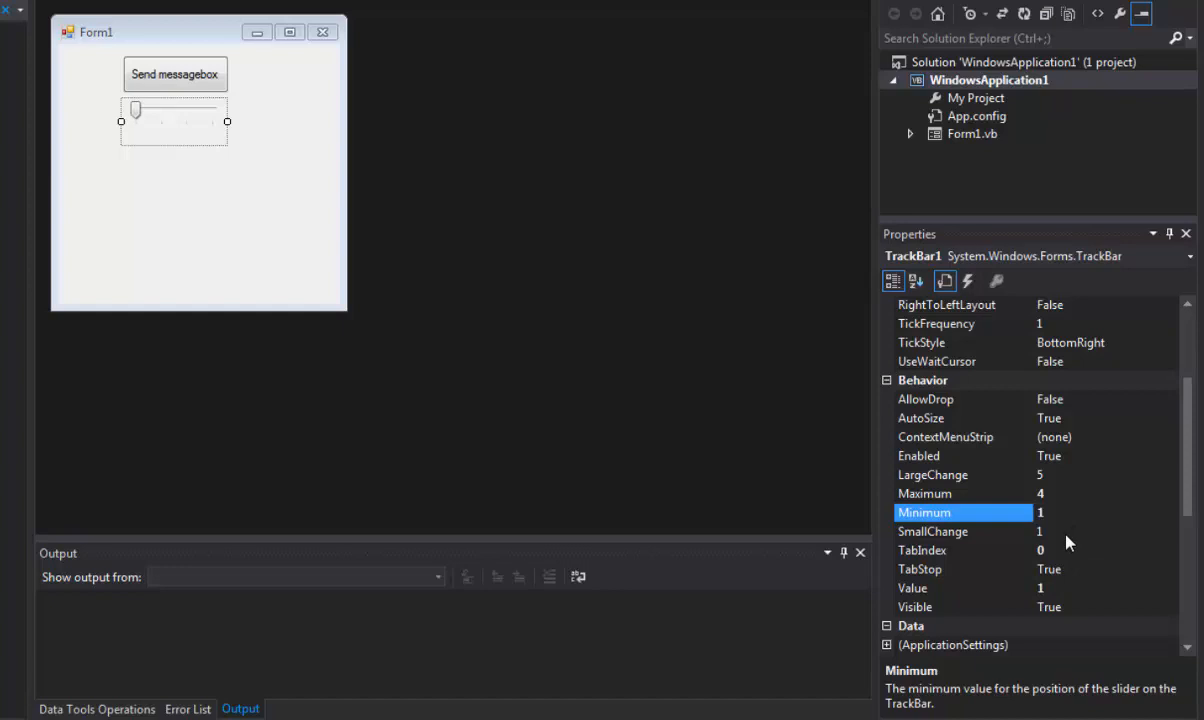
{"action": "mouse_move", "coordinate": [1070, 502]}
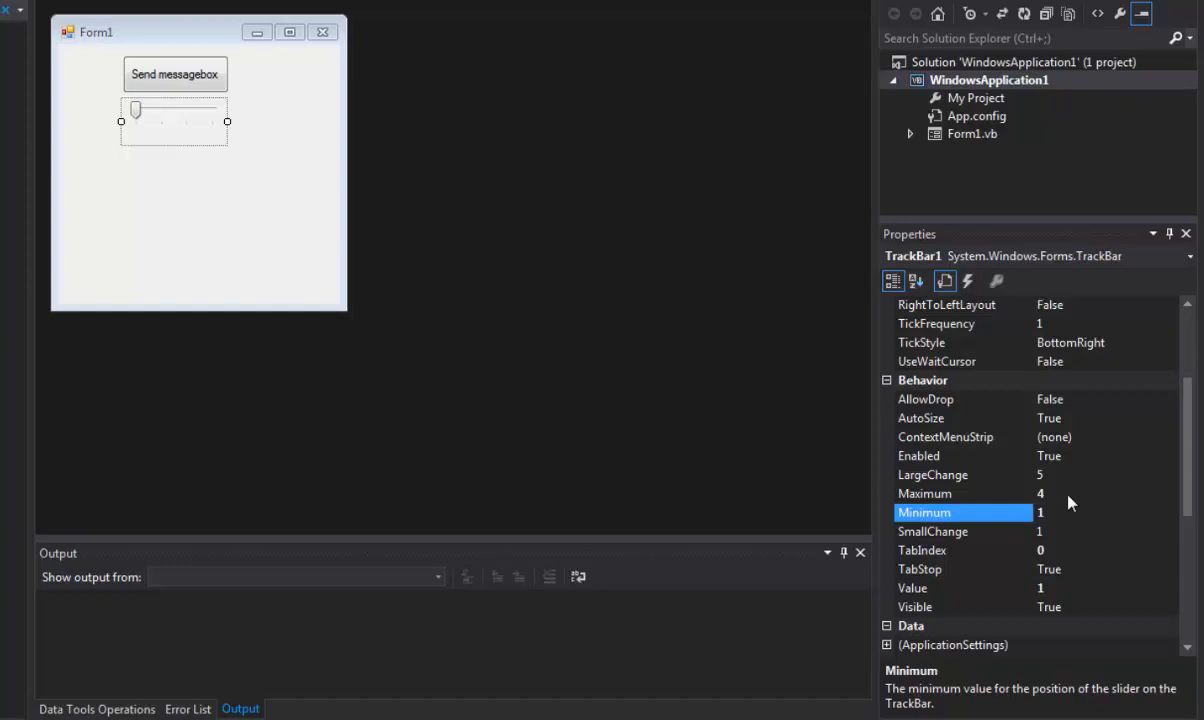
{"action": "scroll", "scroll_direction": "down", "scroll_amount": 3}
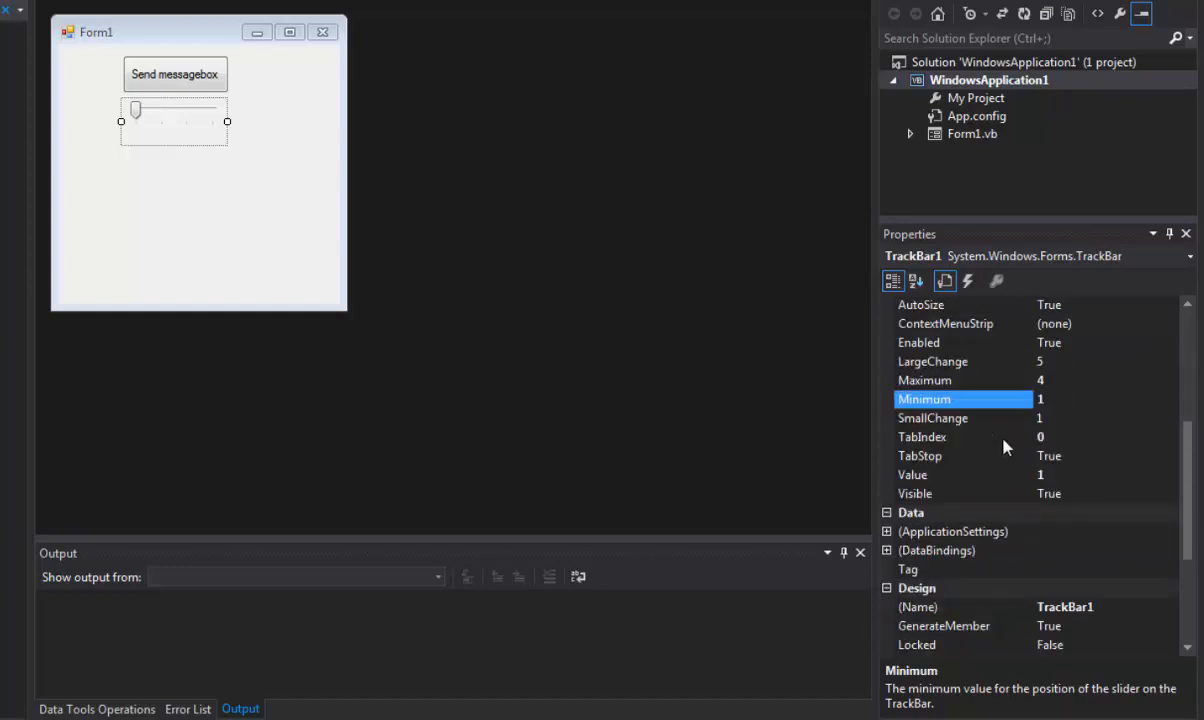
{"action": "left_click", "coordinate": [197, 193]}
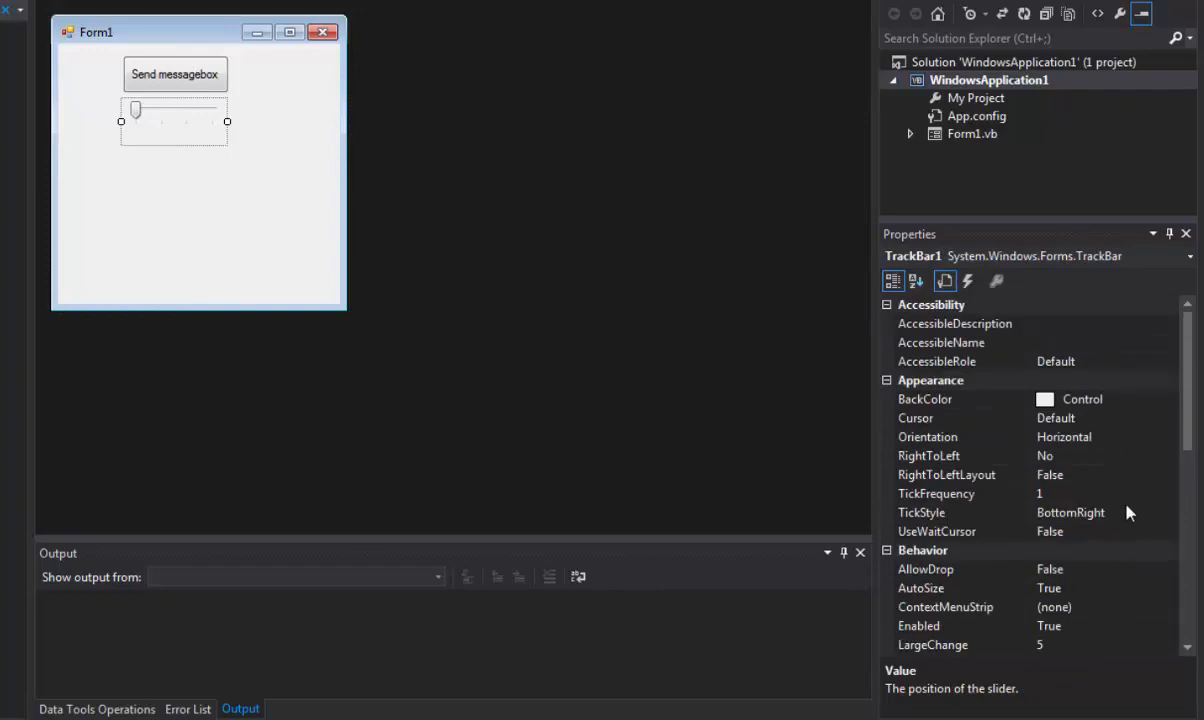
Rename TrackBar1 to 'tb' and open the empty Button1_Click handler.
{"action": "scroll", "scroll_direction": "down", "scroll_amount": 3}
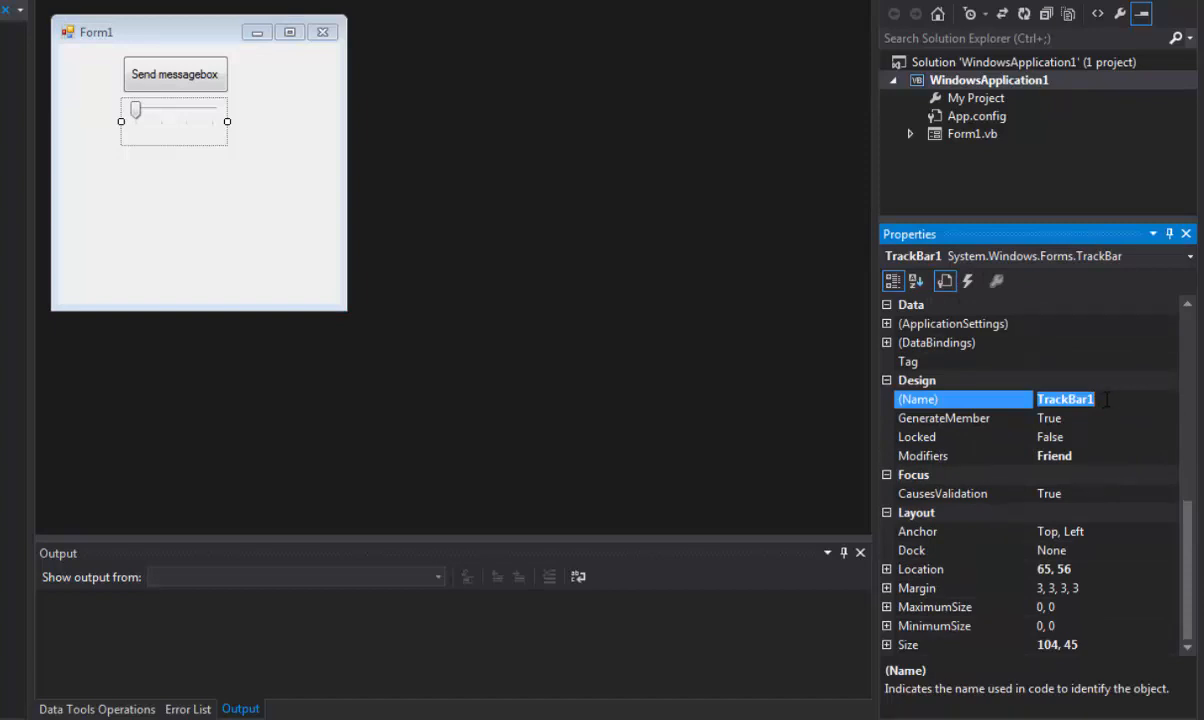
{"action": "type", "text": "tb"}
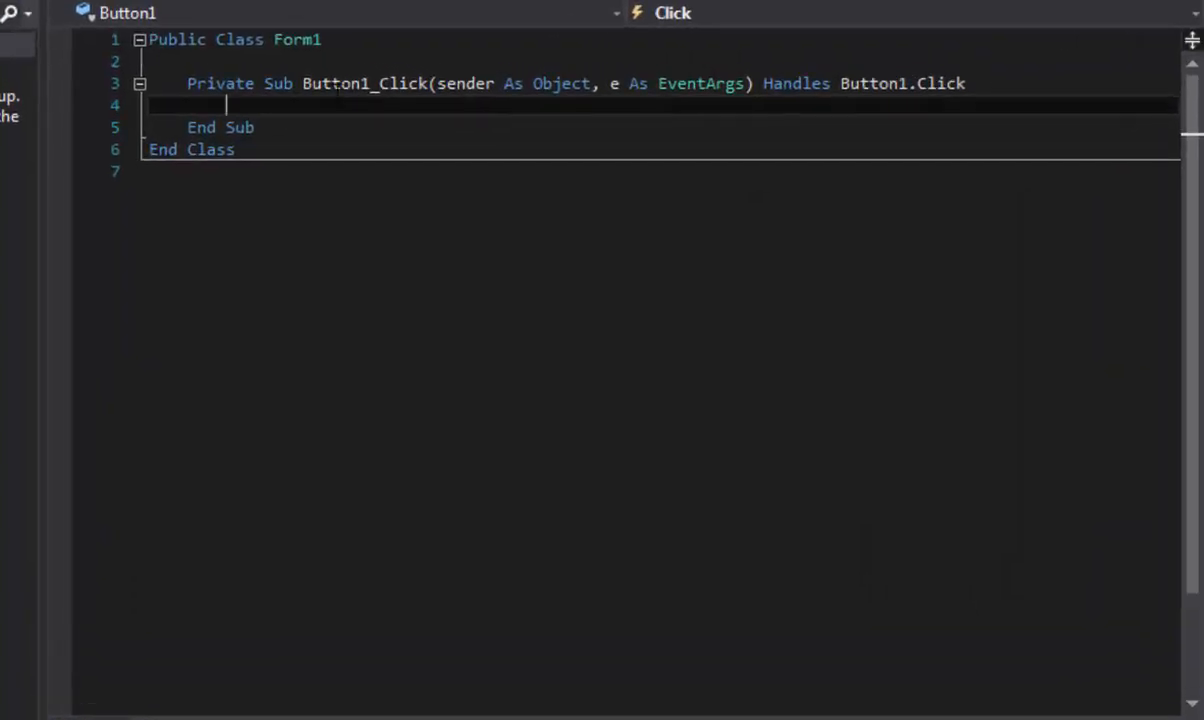
Write If tb.Value = 1 Then with a message box reading 'Track bar is set to 1'.
{"action": "type", "text": "If tb"}
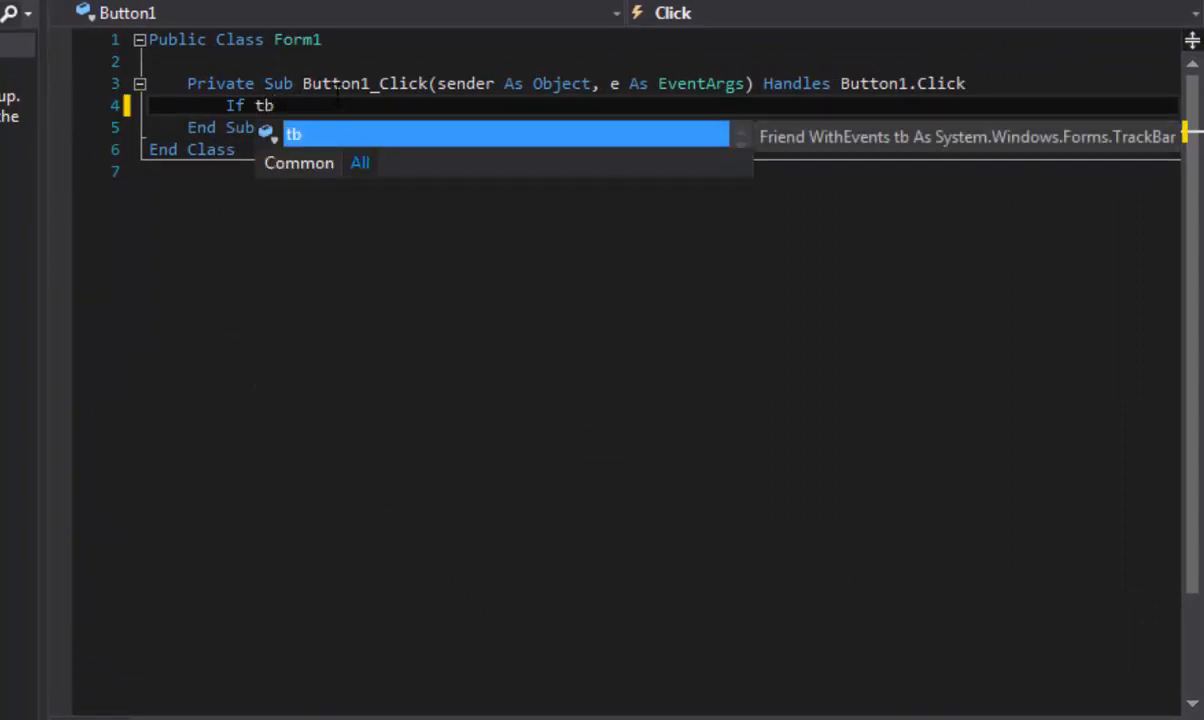
{"action": "type", "text": ".va"}
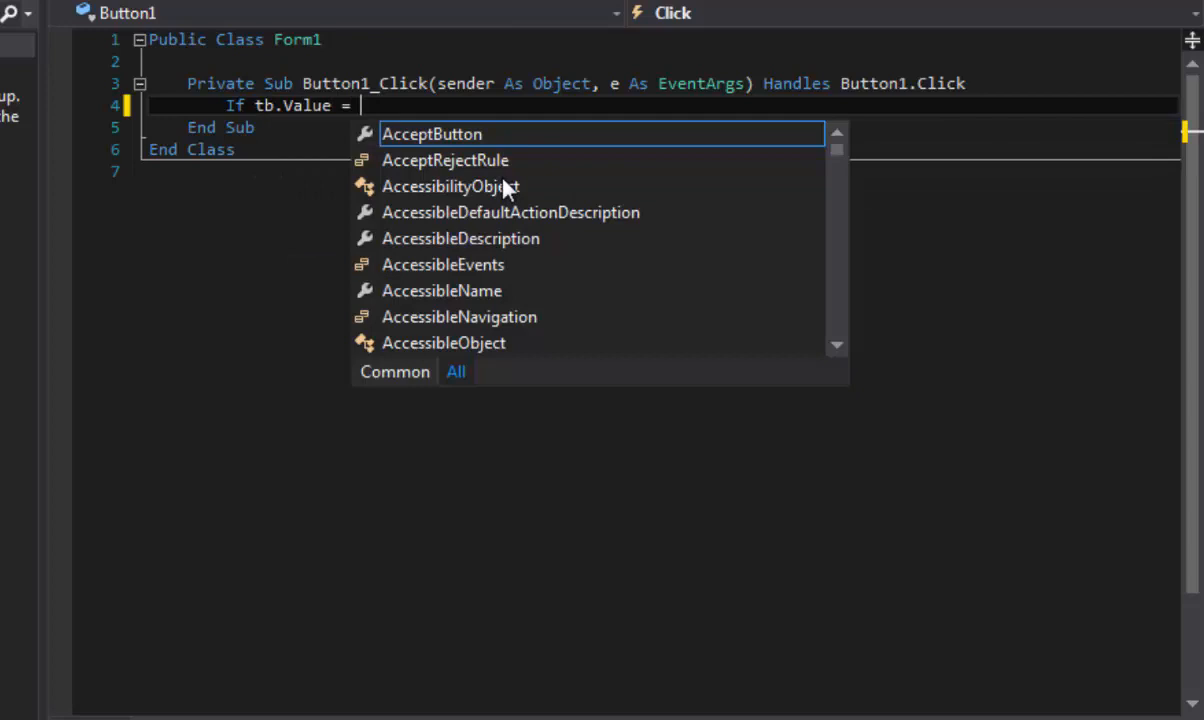
{"action": "type", "text": "1 then"}
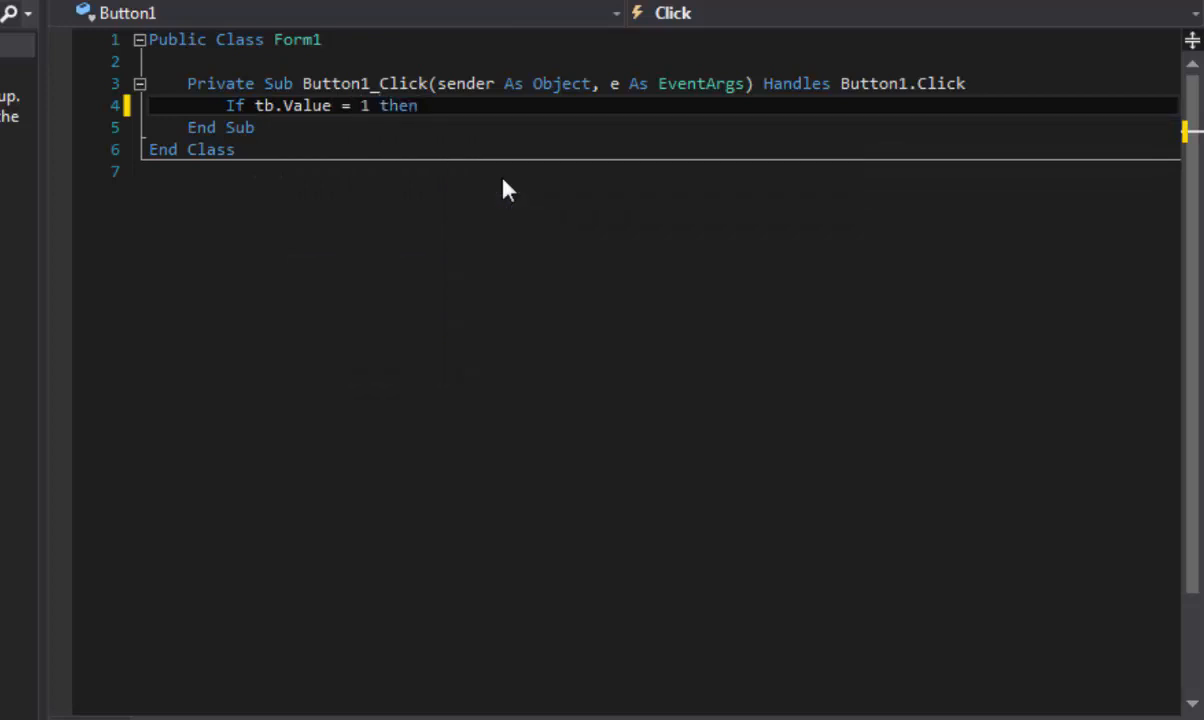
{"action": "type", "text": "mess"}
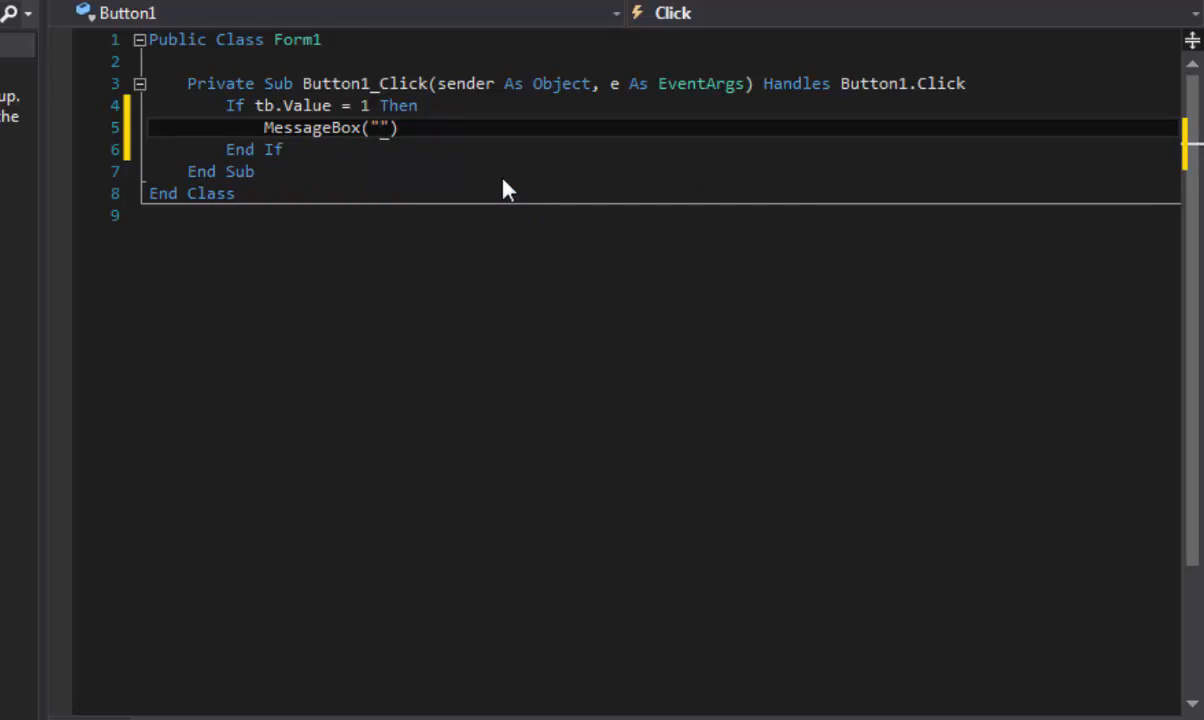
{"action": "type", "text": "Track"}
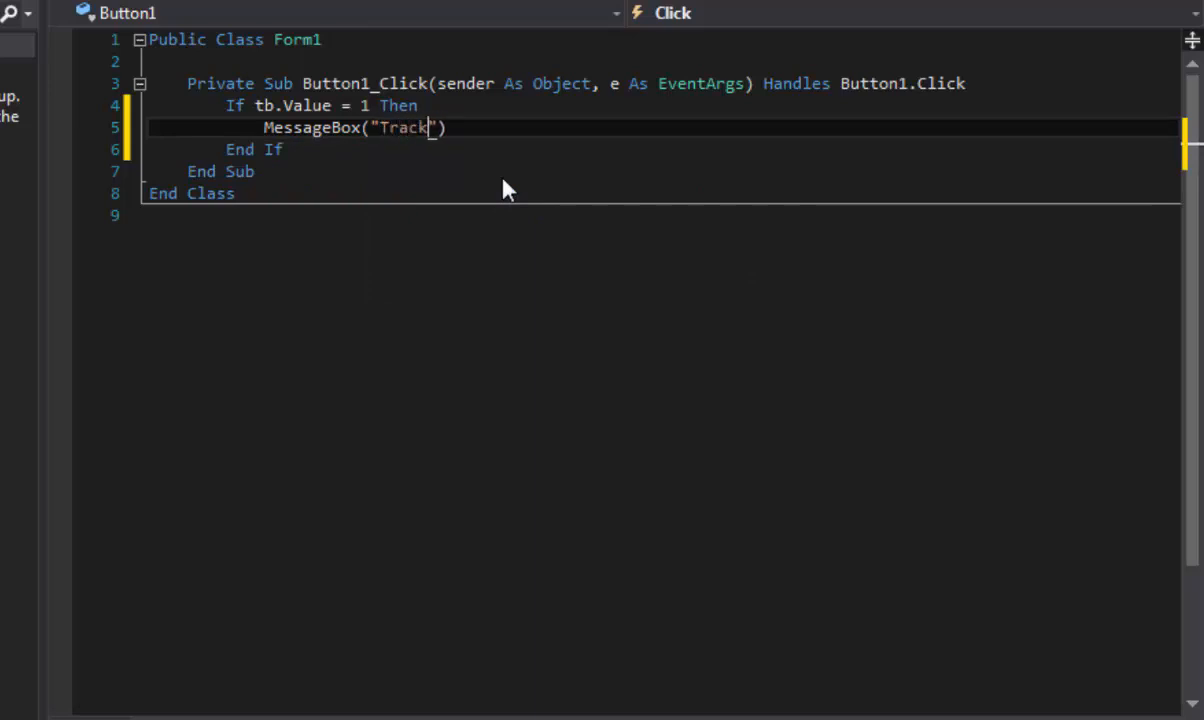
{"action": "type", "text": "bar is"}
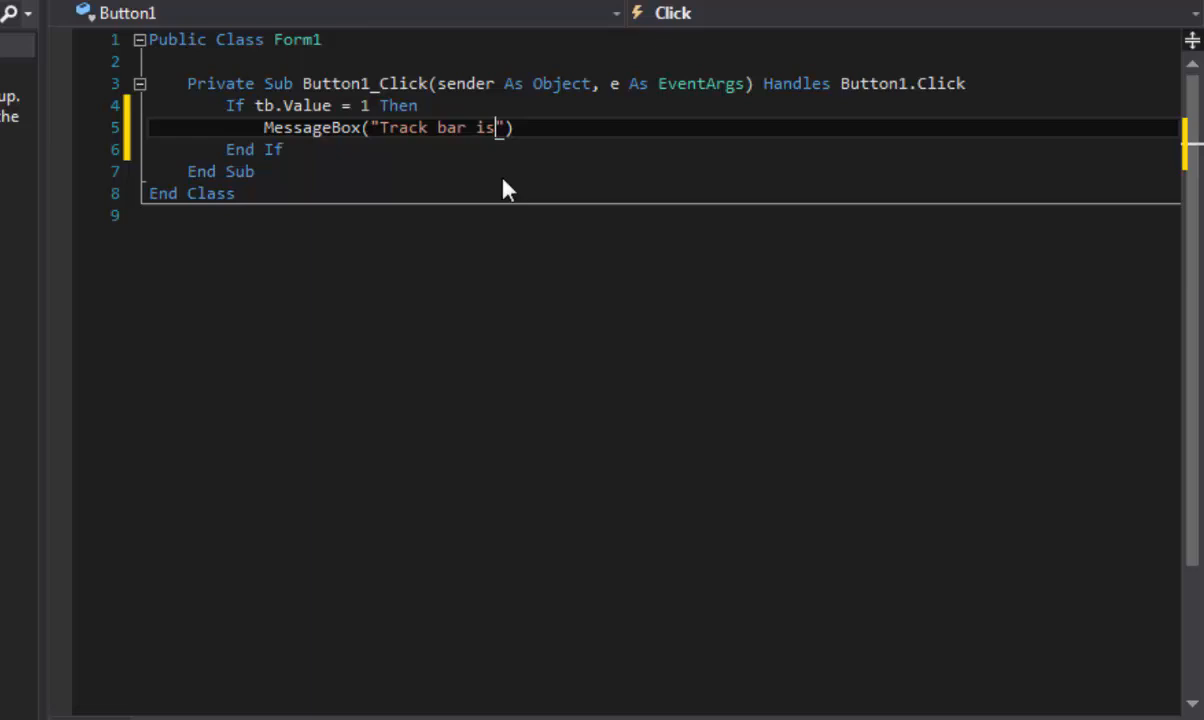
{"action": "type", "text": "set to 1"}
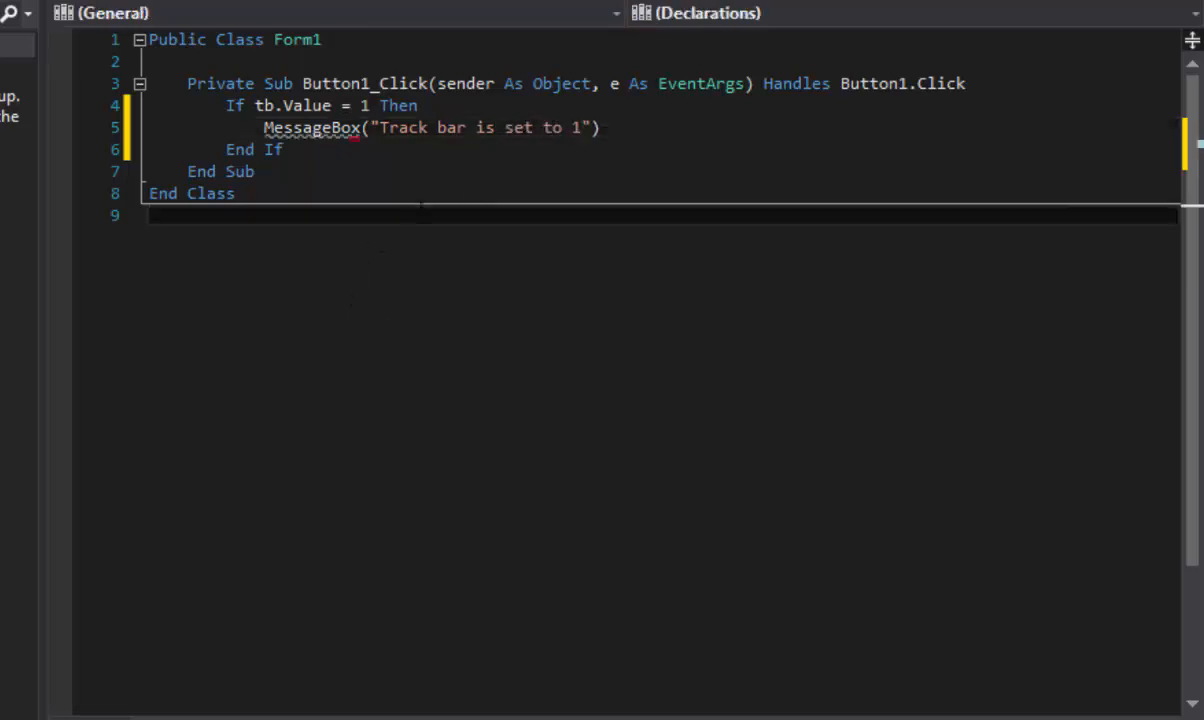
{"action": "double_click", "coordinate": [312, 127]}
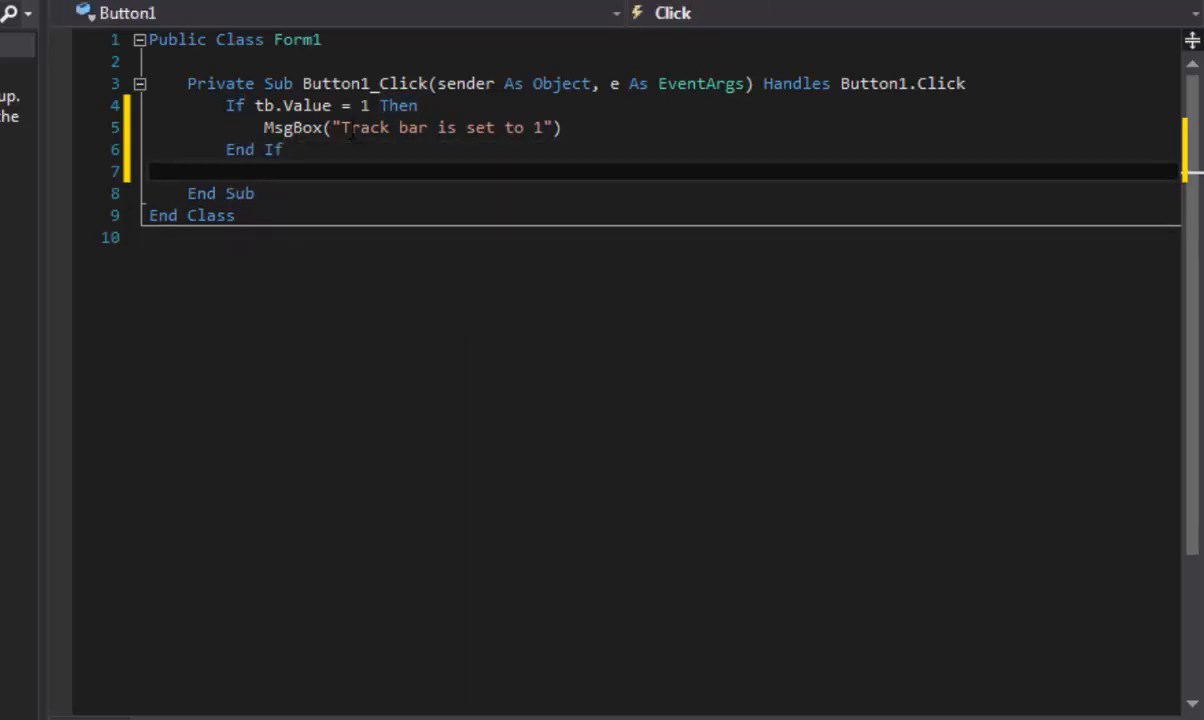
Add If tb.Value = 2 Then with MsgBox("Trck bar is set to 2").
{"action": "type", "text": "if"}
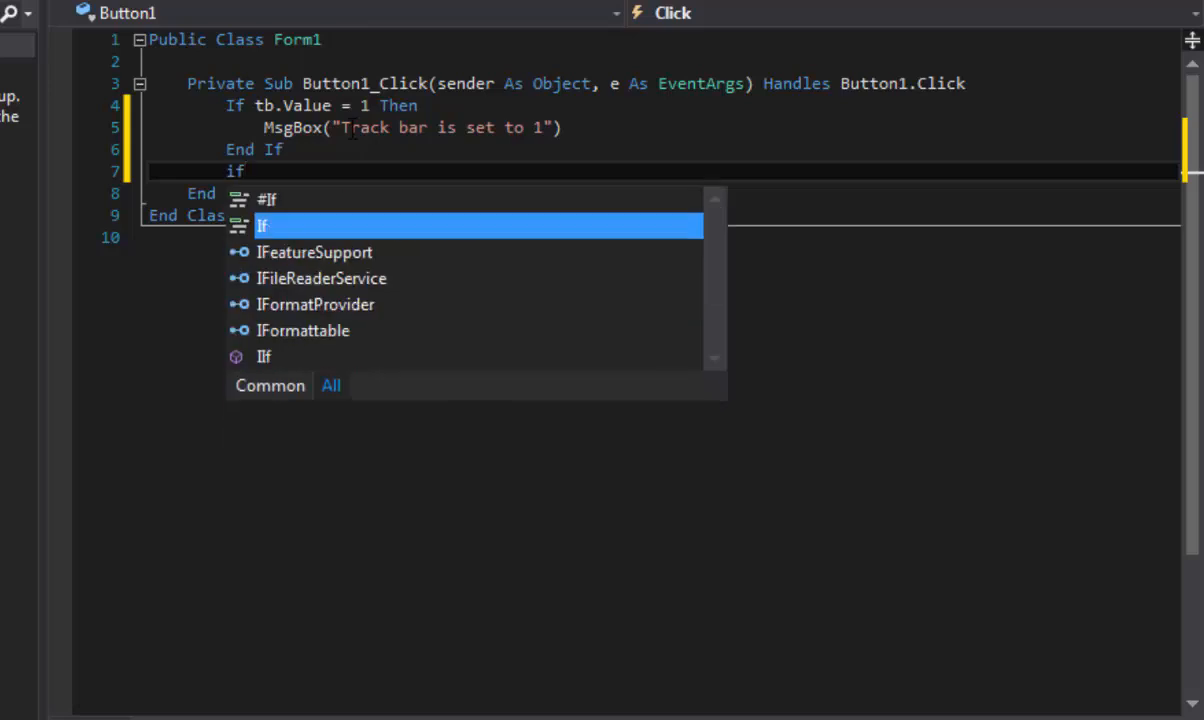
{"action": "type", "text": "tb"}
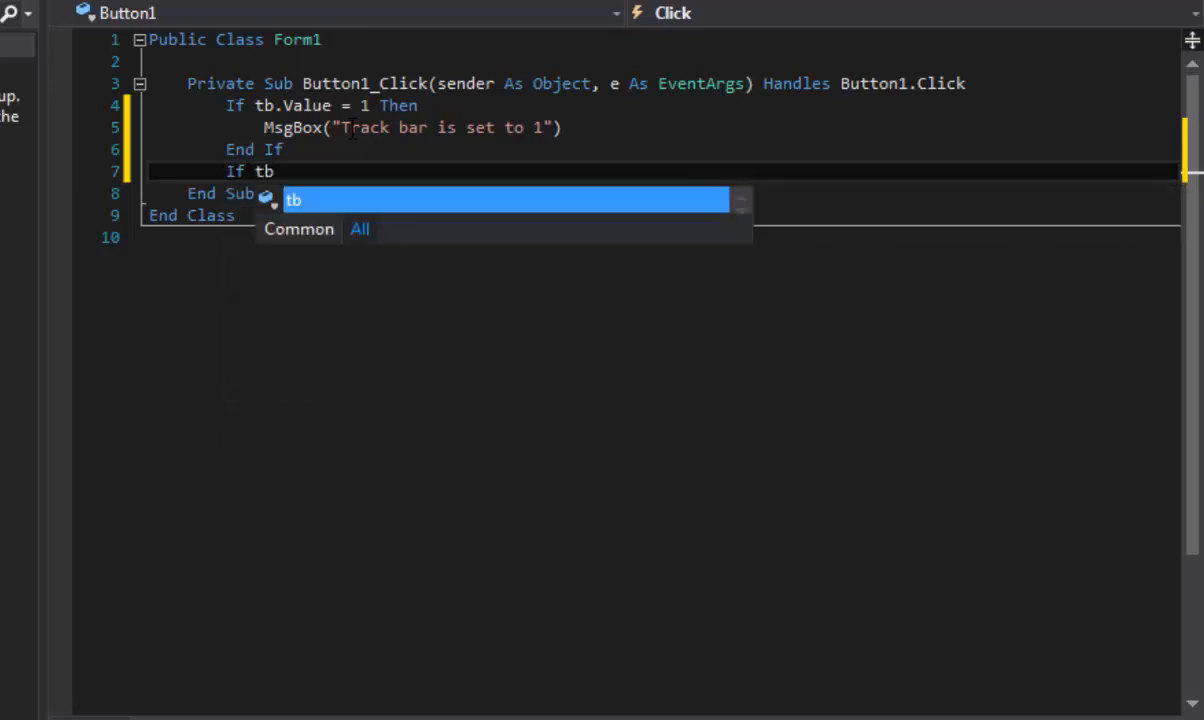
{"action": "type", "text": ".v"}
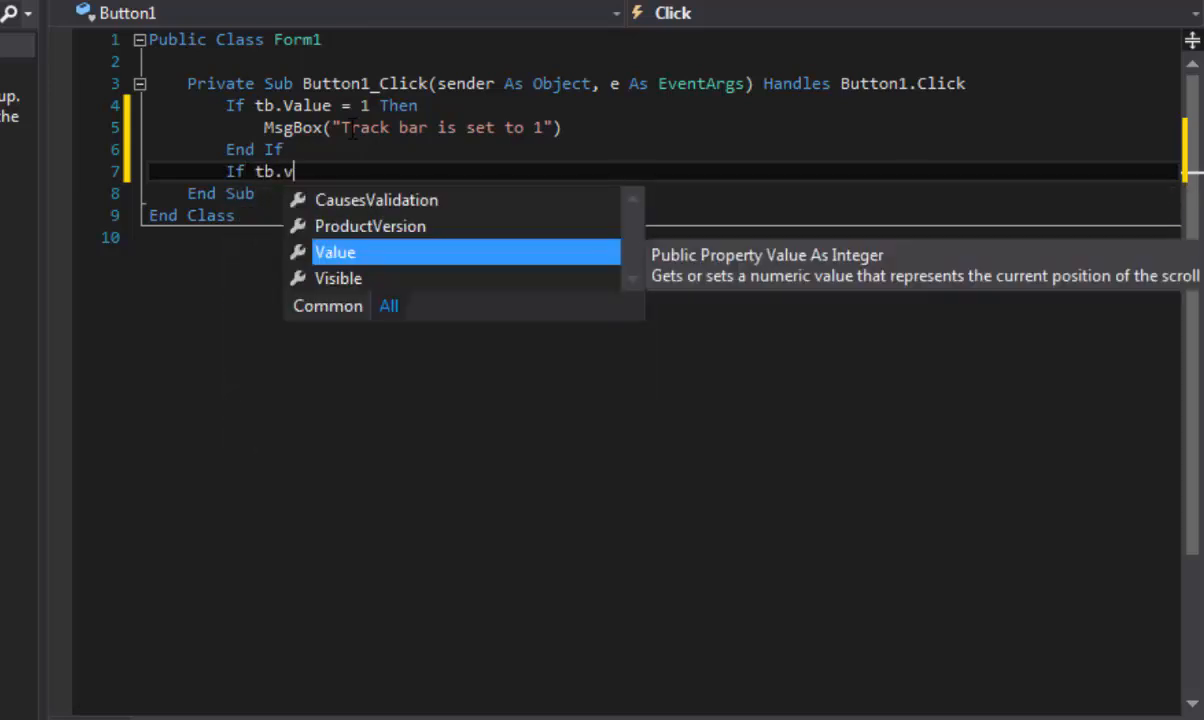
{"action": "type", "text": "alue ="}
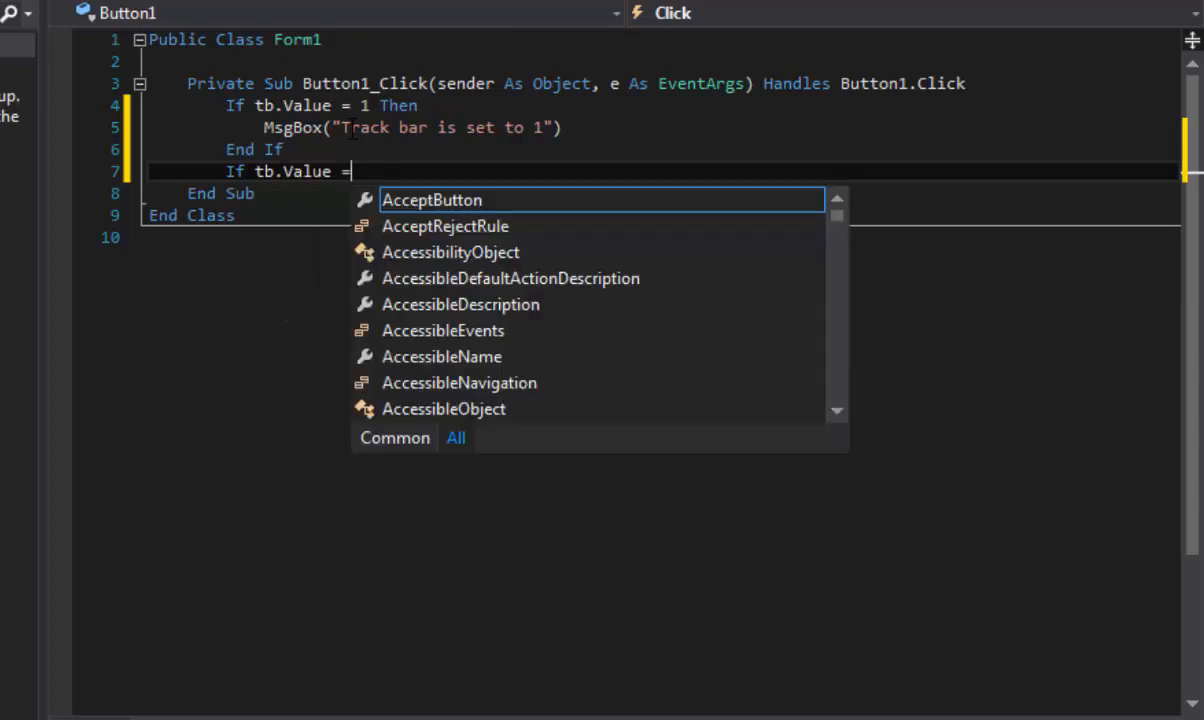
{"action": "type", "text": "2 then"}
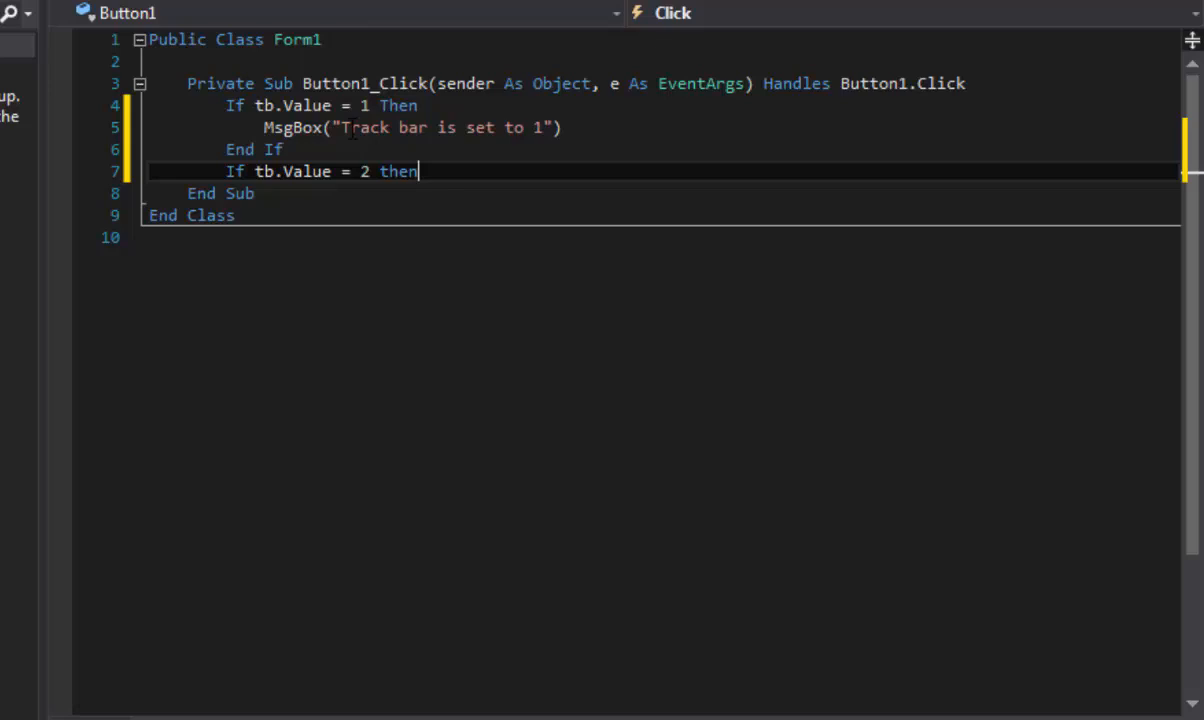
{"action": "key", "text": "enter"}
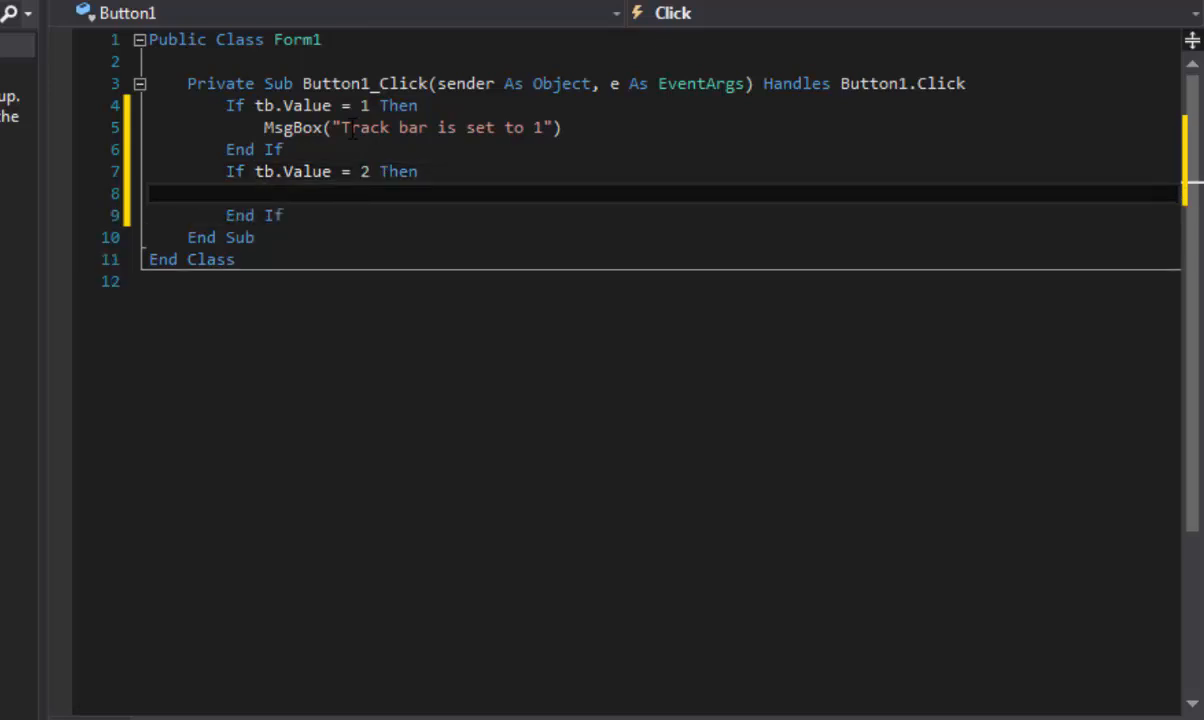
{"action": "type", "text": "MsgBox("}
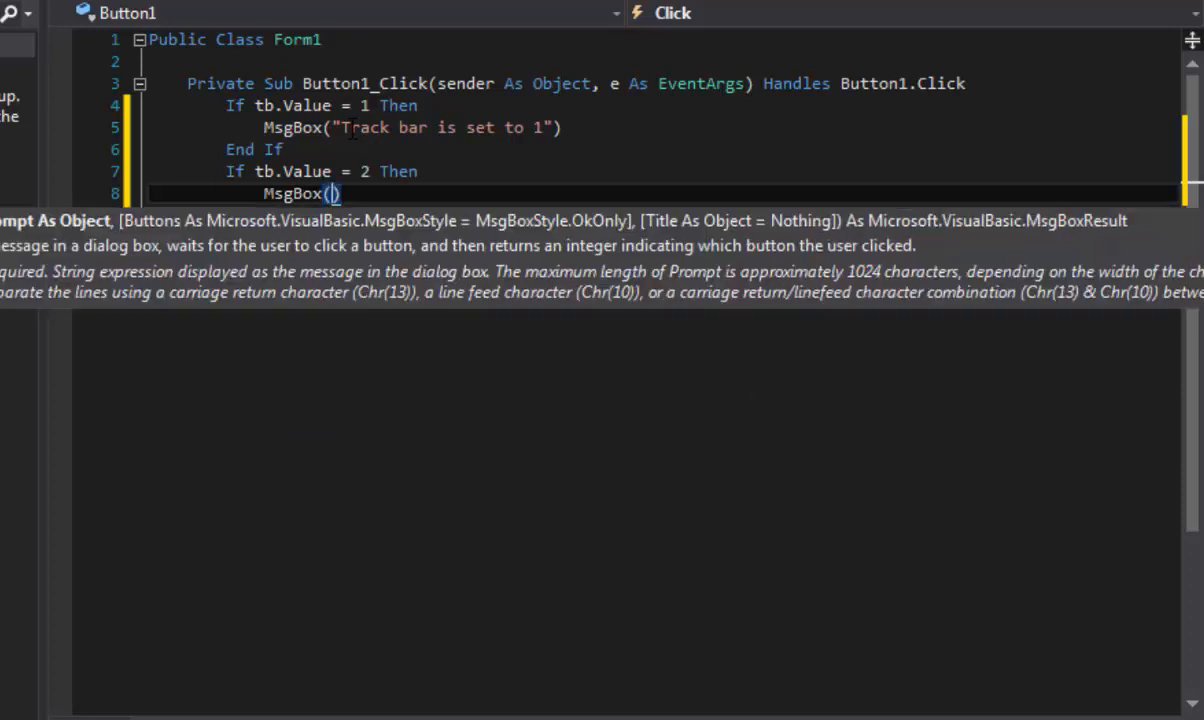
{"action": "type", "text": "\"T"}
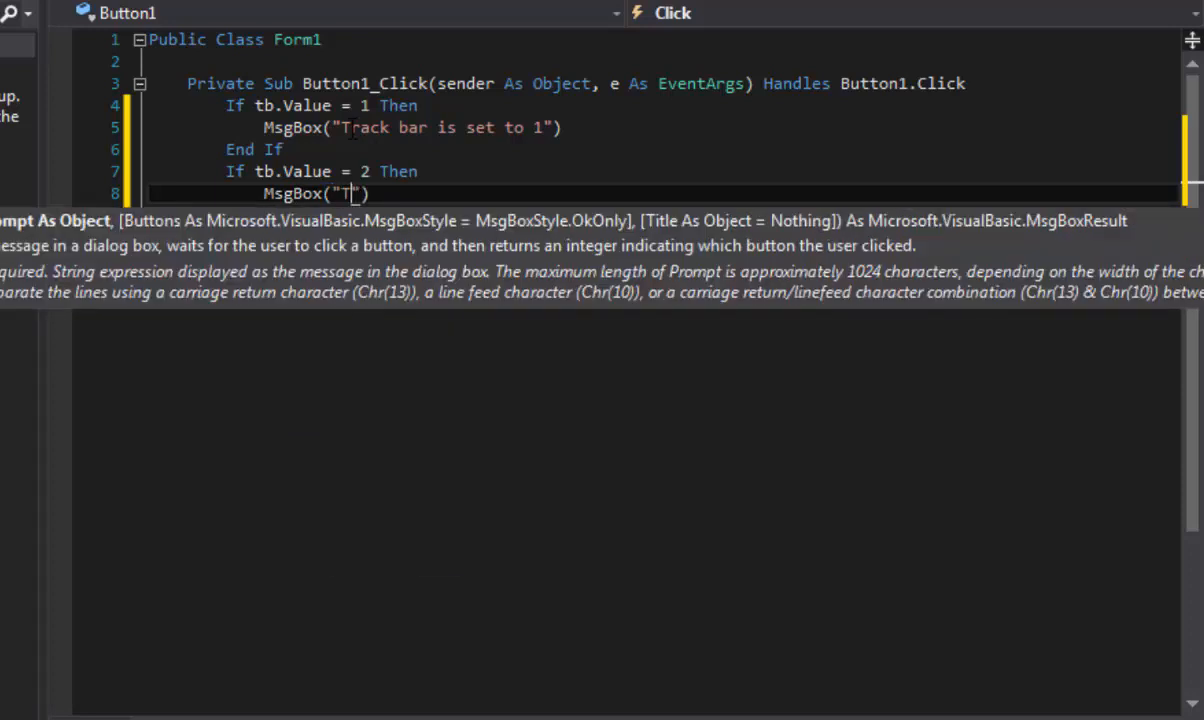
{"action": "type", "text": "rck bar is s"}
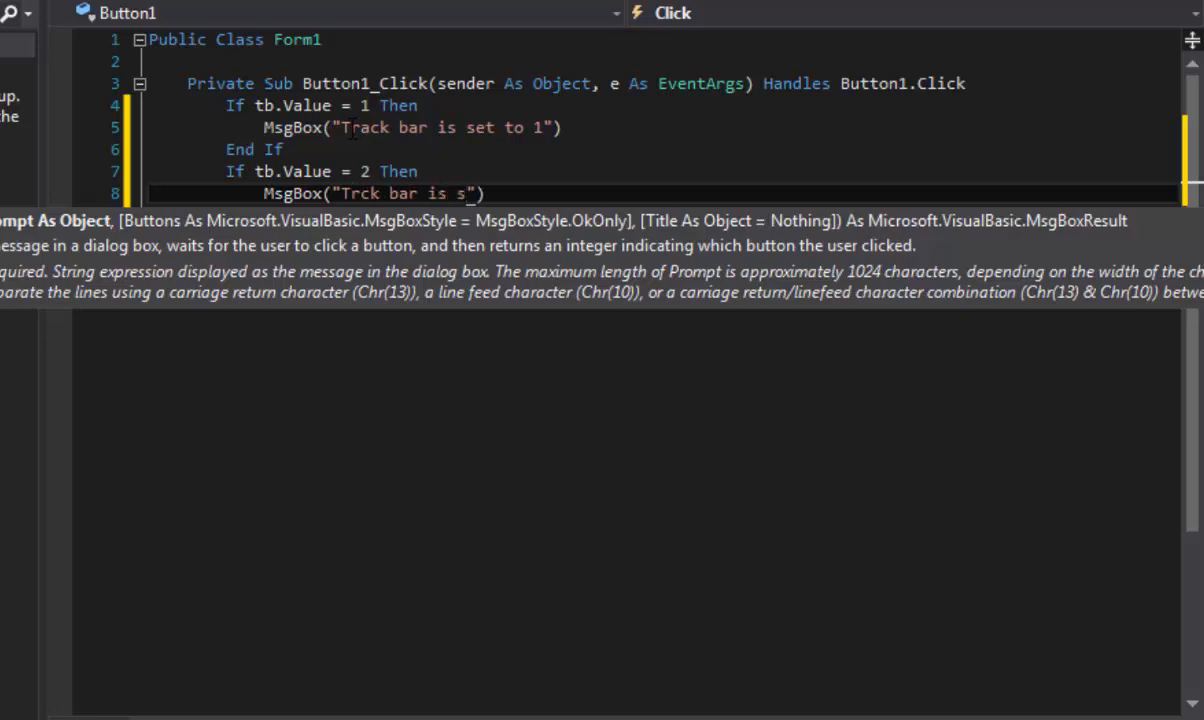
{"action": "type", "text": "et to 2"}
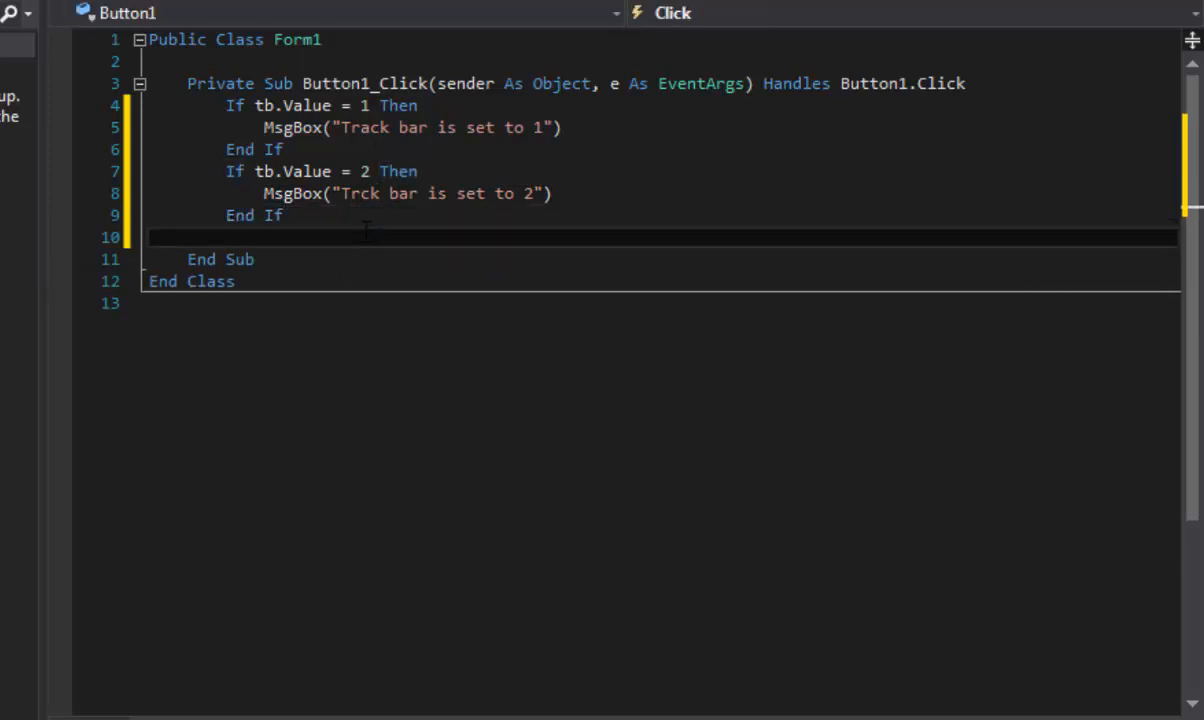
Add If tb.Value = 3 Then with MsgBox "Track bar is set to 3", then run the form.
{"action": "type", "text": "If tb"}
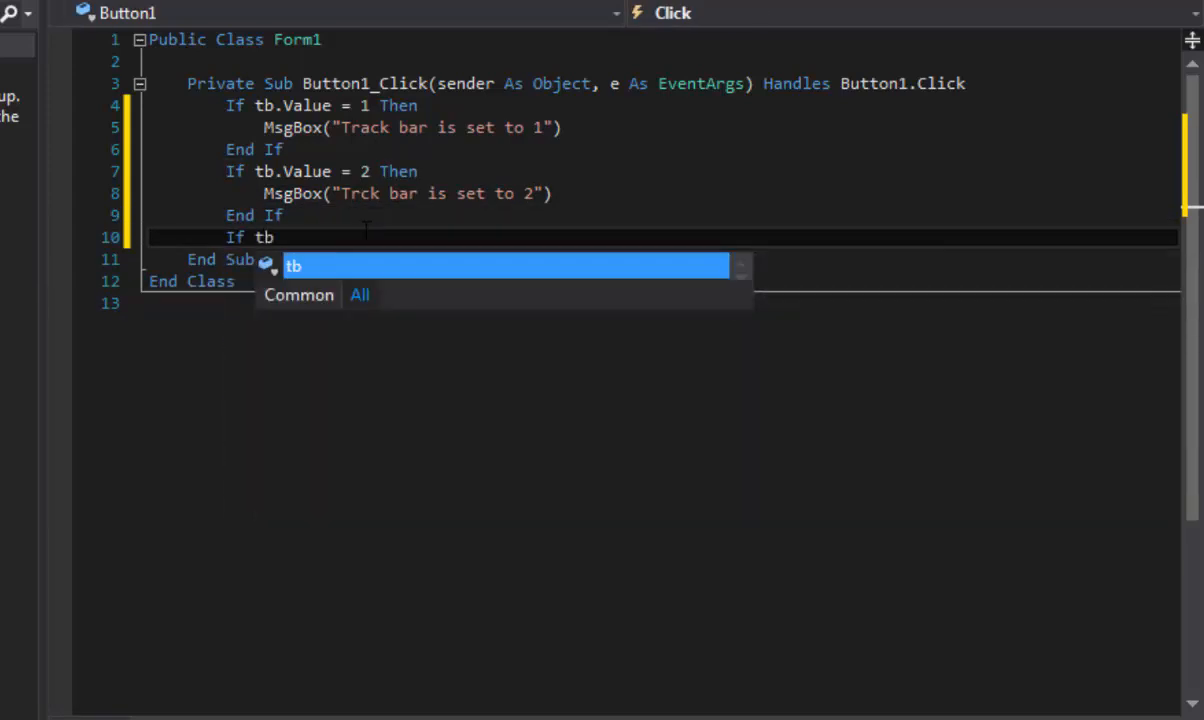
{"action": "type", "text": ".v"}
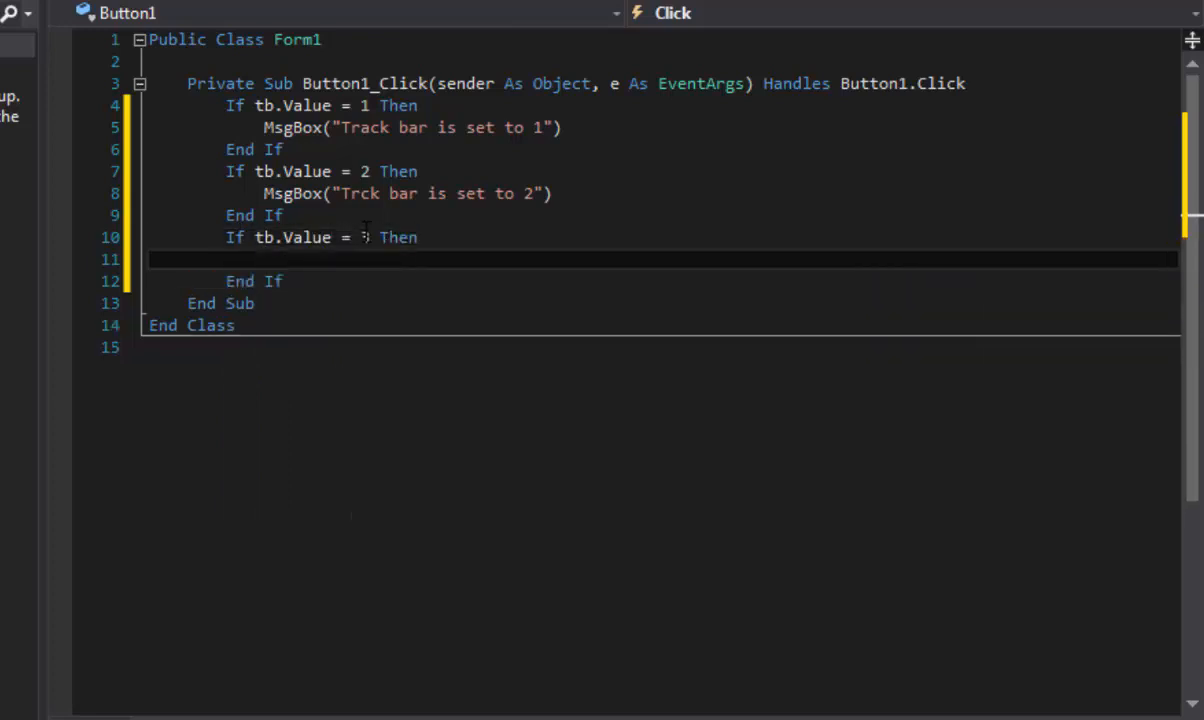
{"action": "type", "text": "msgn"}
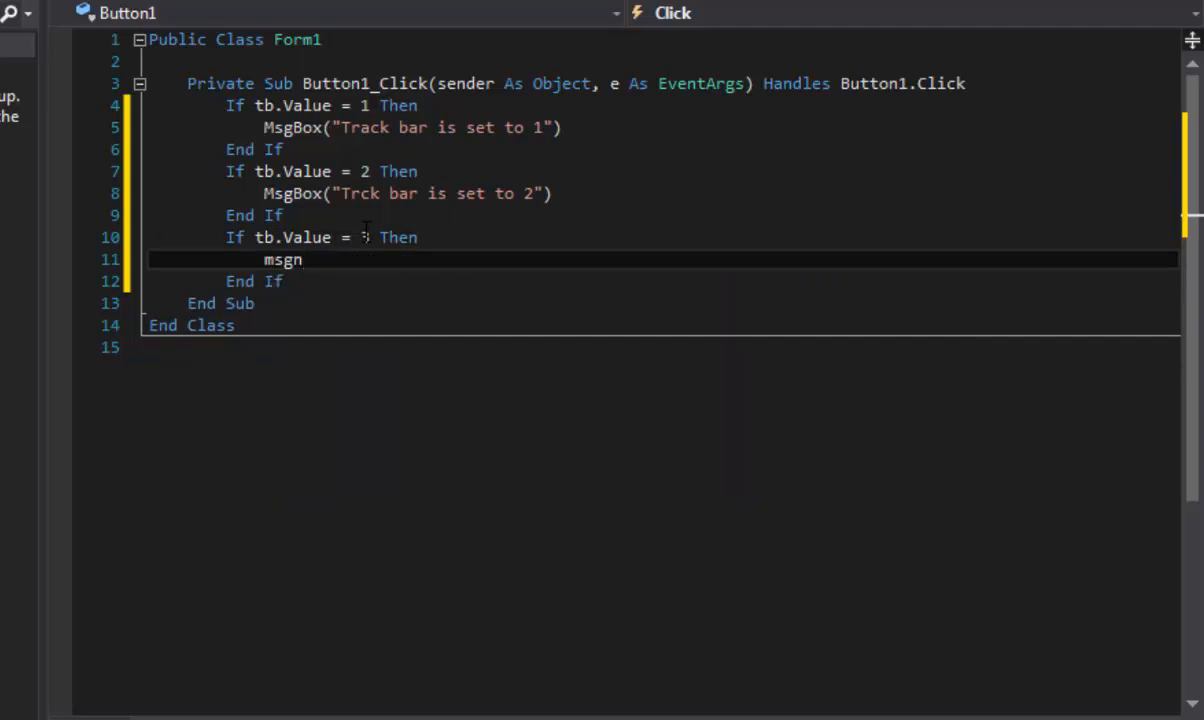
{"action": "type", "text": "box"}
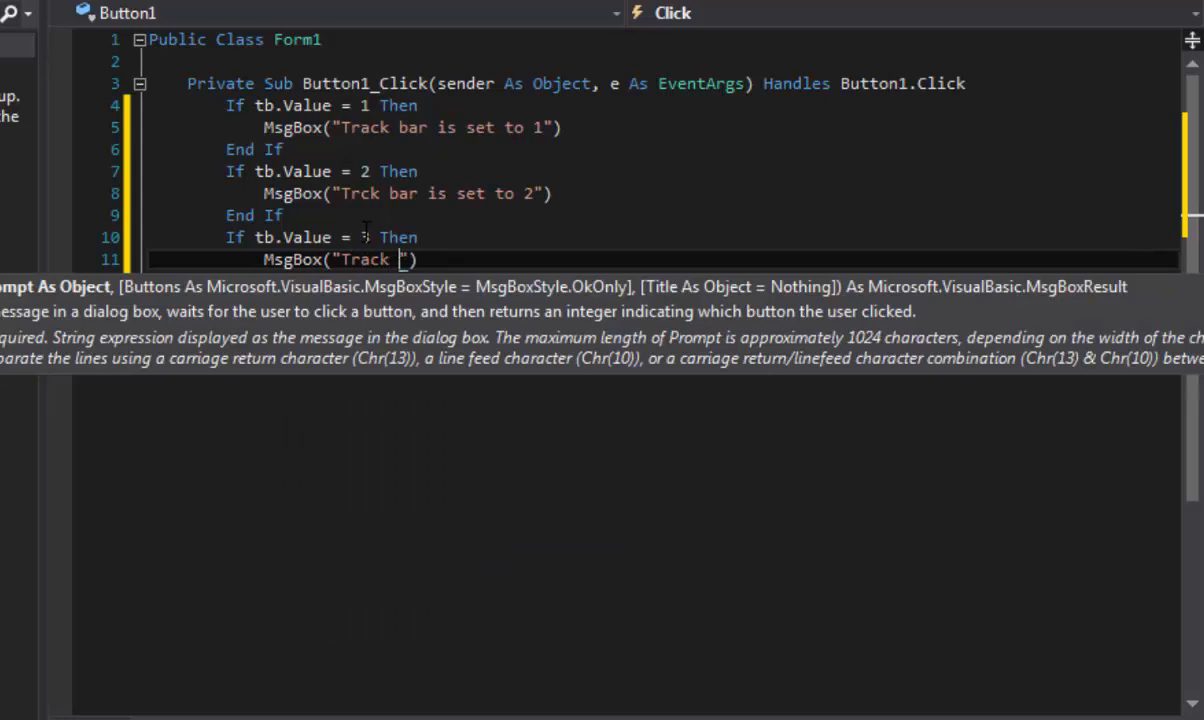
{"action": "type", "text": "bar is set to 3"}
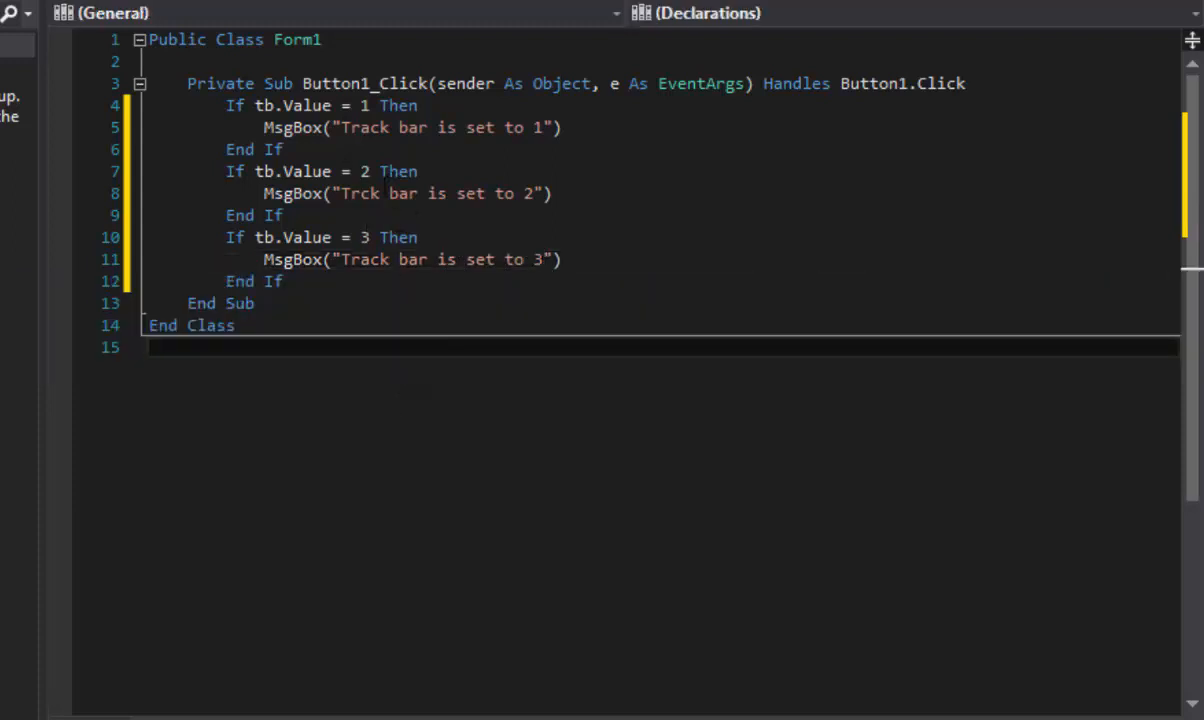
{"action": "double_click", "coordinate": [360, 193]}
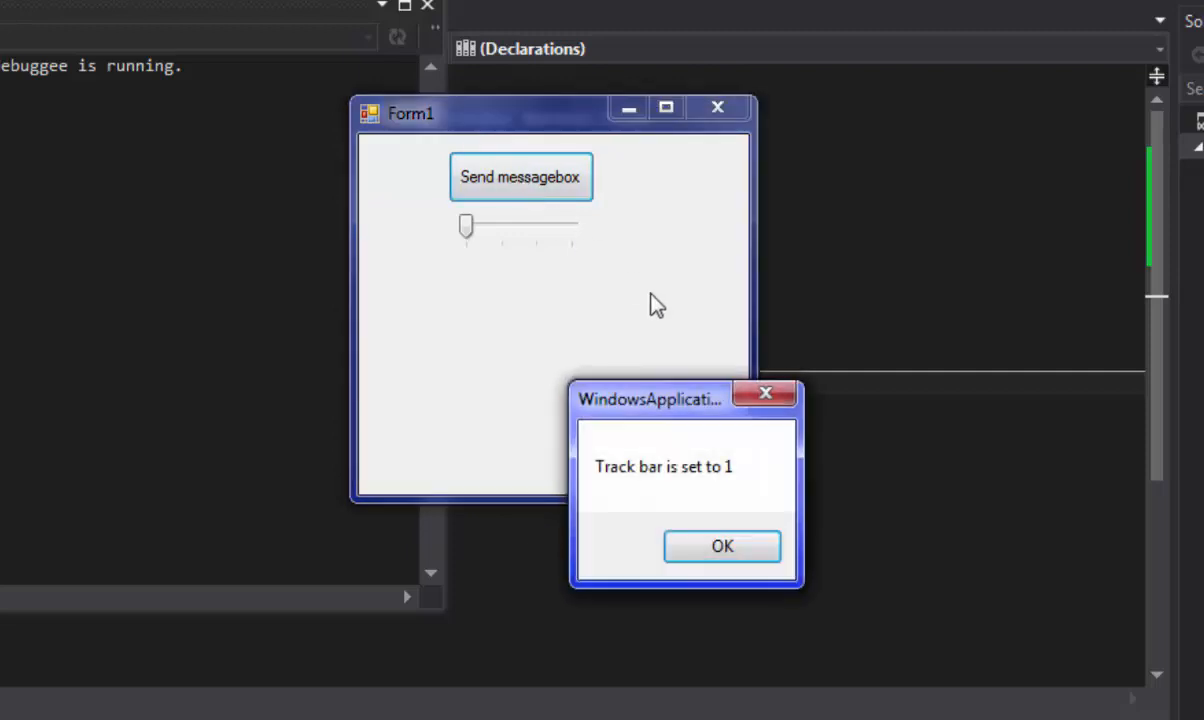
Slide the track bar to different ticks and show the 'set to 2' and 'set to 3' messages.
{"action": "left_click_drag", "start_coordinate": [650, 399], "coordinate": [567, 273]}
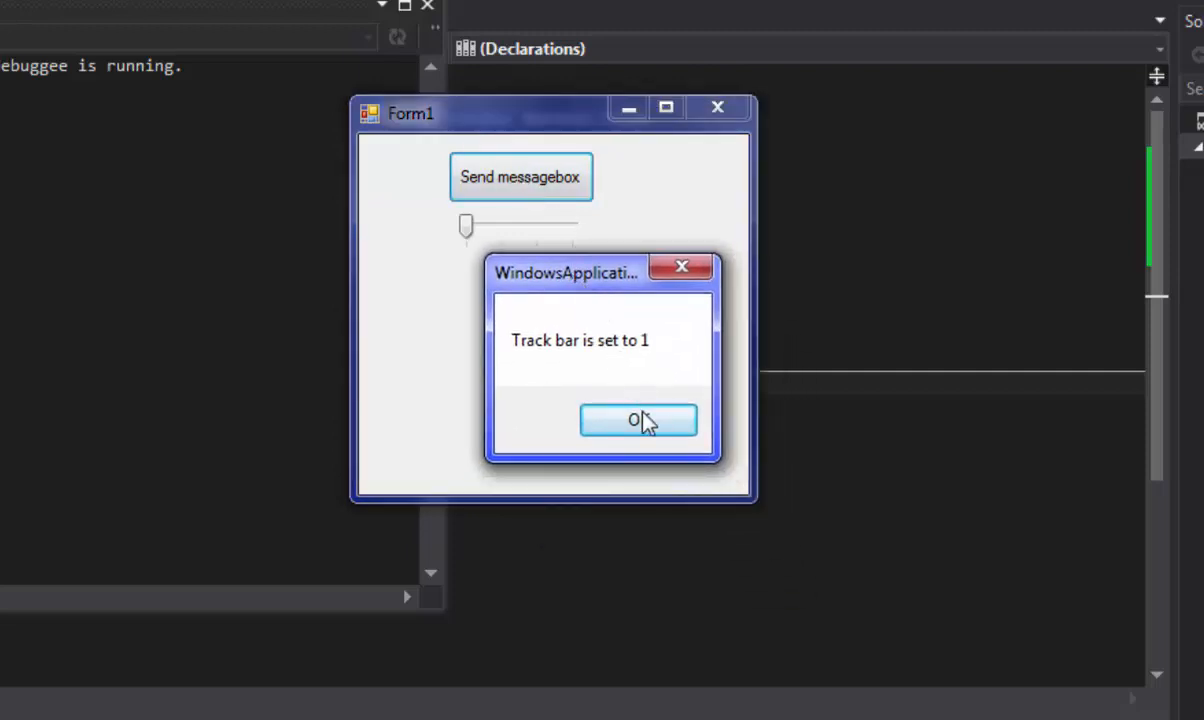
{"action": "left_click", "coordinate": [638, 419]}
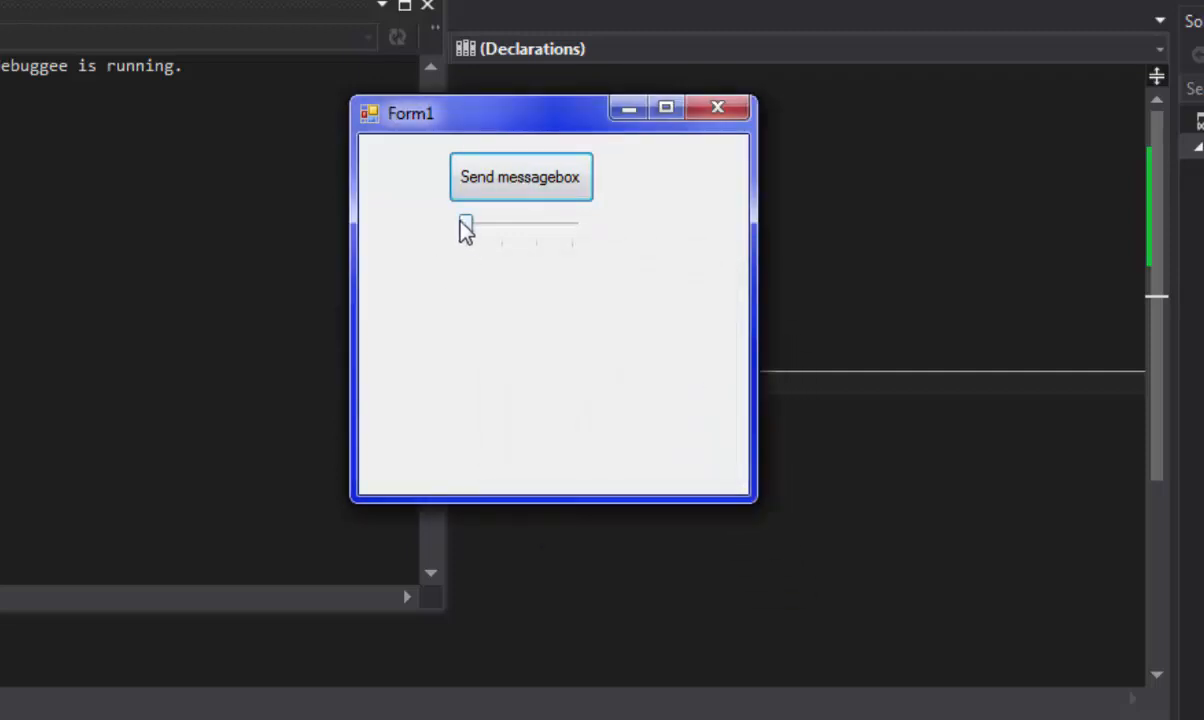
{"action": "left_click_drag", "start_coordinate": [465, 225], "coordinate": [570, 227]}
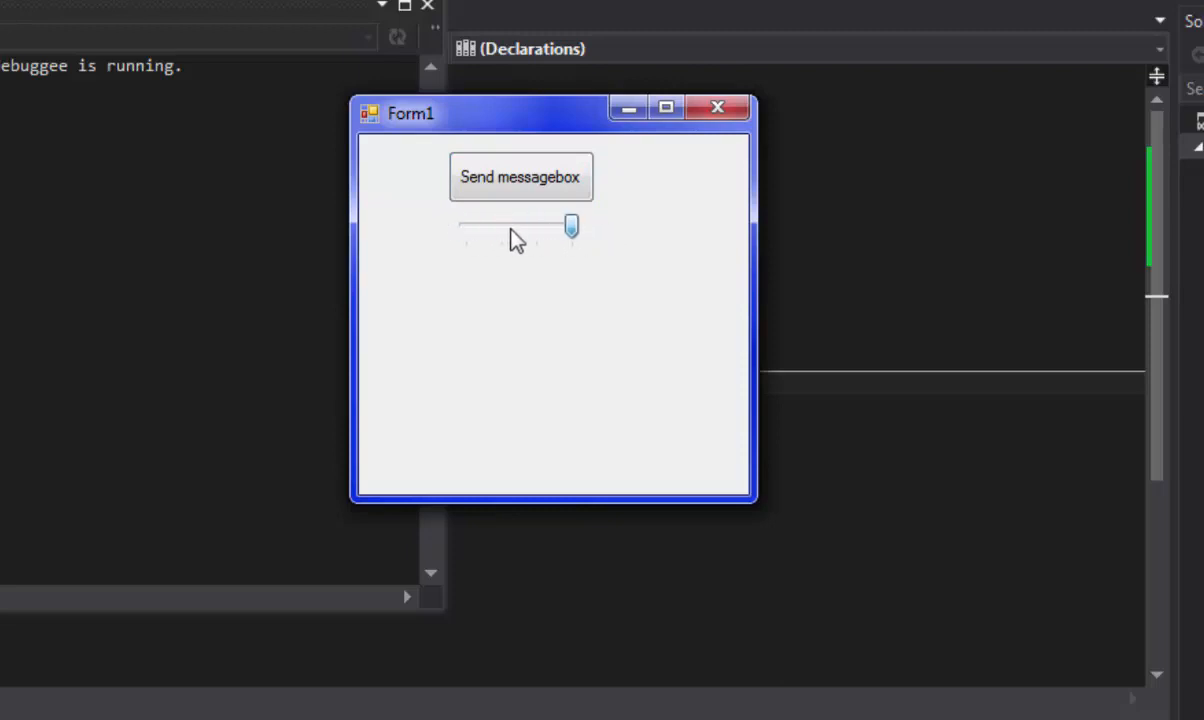
{"action": "left_click_drag", "start_coordinate": [570, 225], "coordinate": [465, 227]}
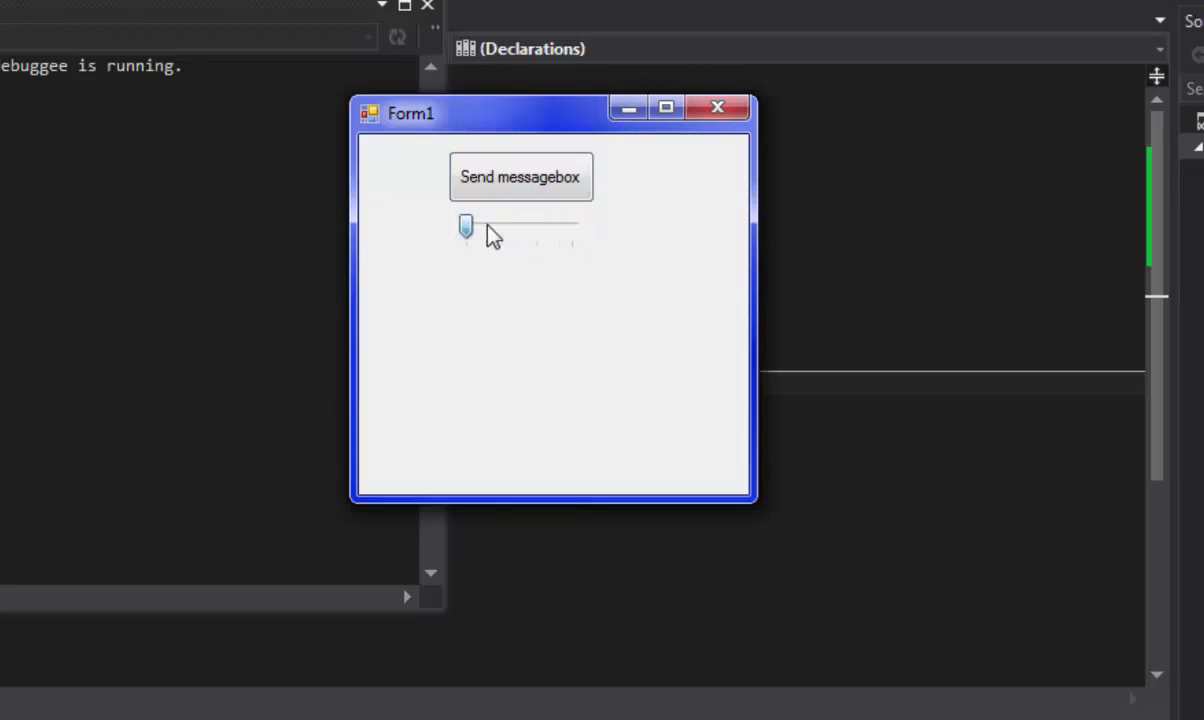
{"action": "left_click_drag", "start_coordinate": [466, 226], "coordinate": [535, 226]}
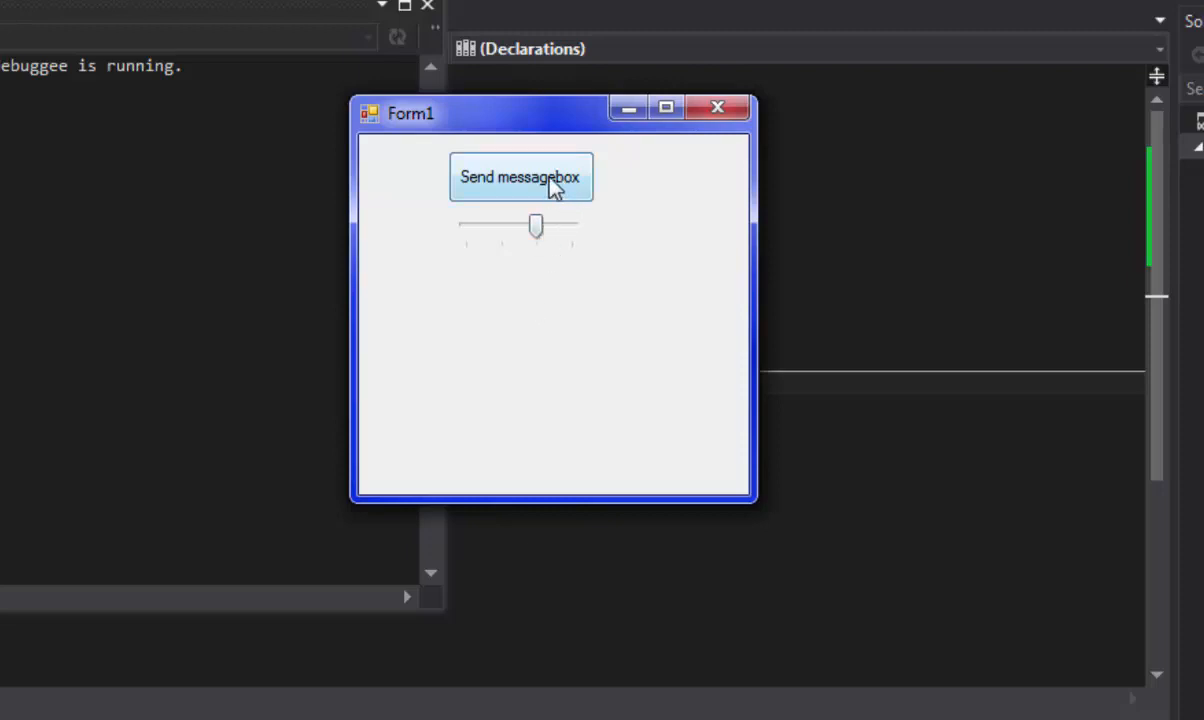
{"action": "left_click", "coordinate": [520, 176]}
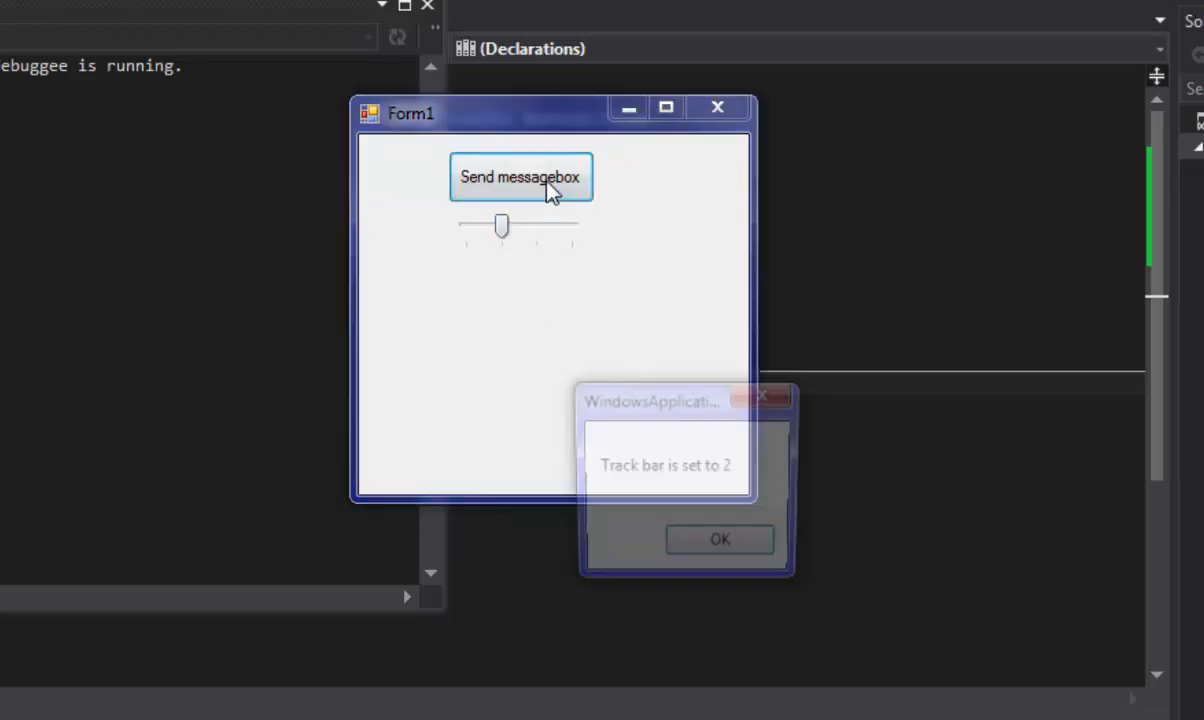
{"action": "left_click", "coordinate": [720, 539]}
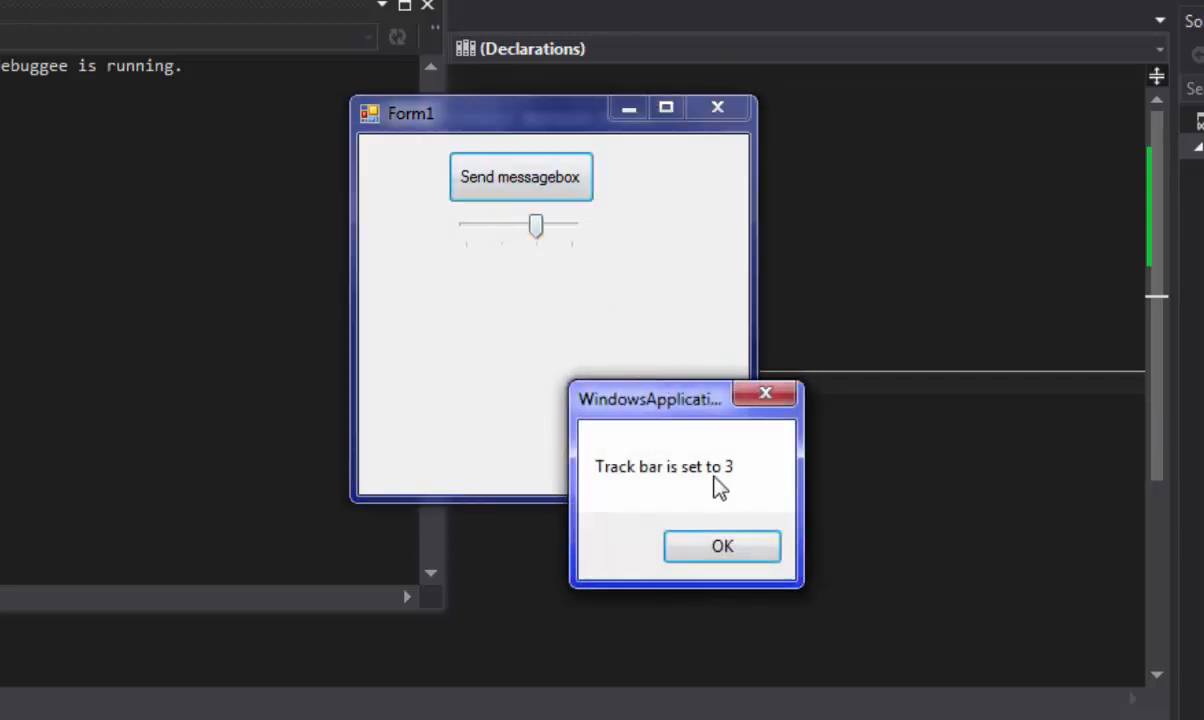
{"action": "left_click", "coordinate": [722, 546]}
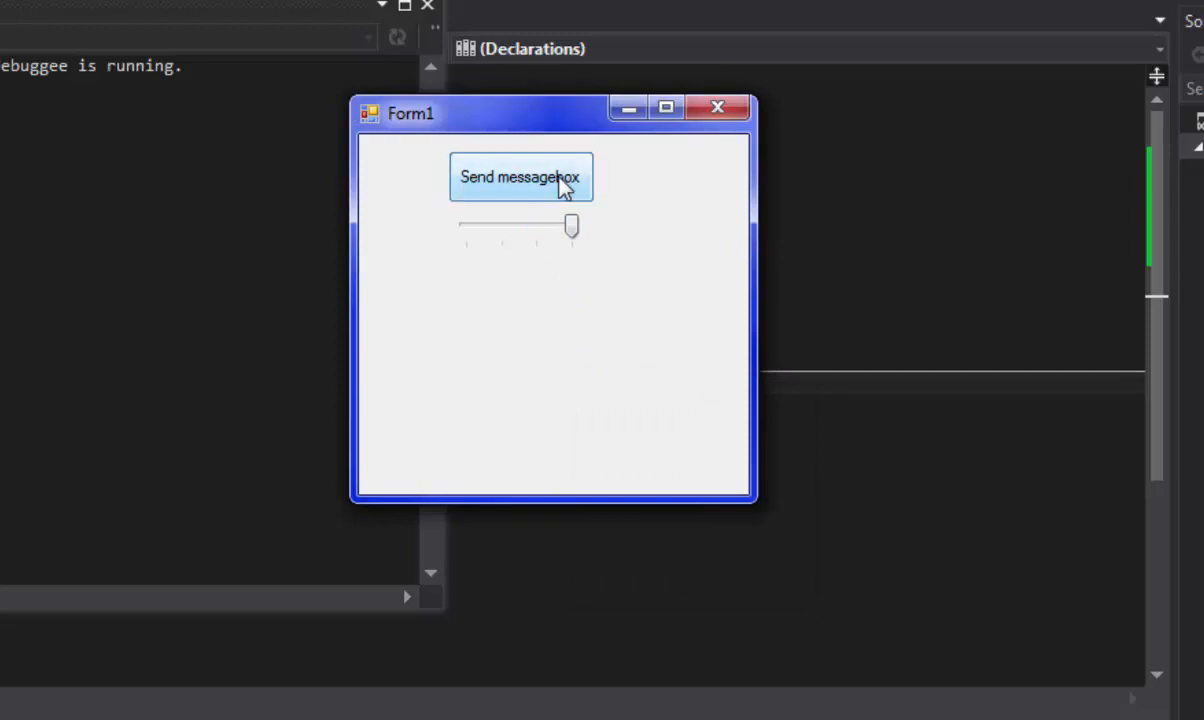
{"action": "left_click", "coordinate": [520, 177]}
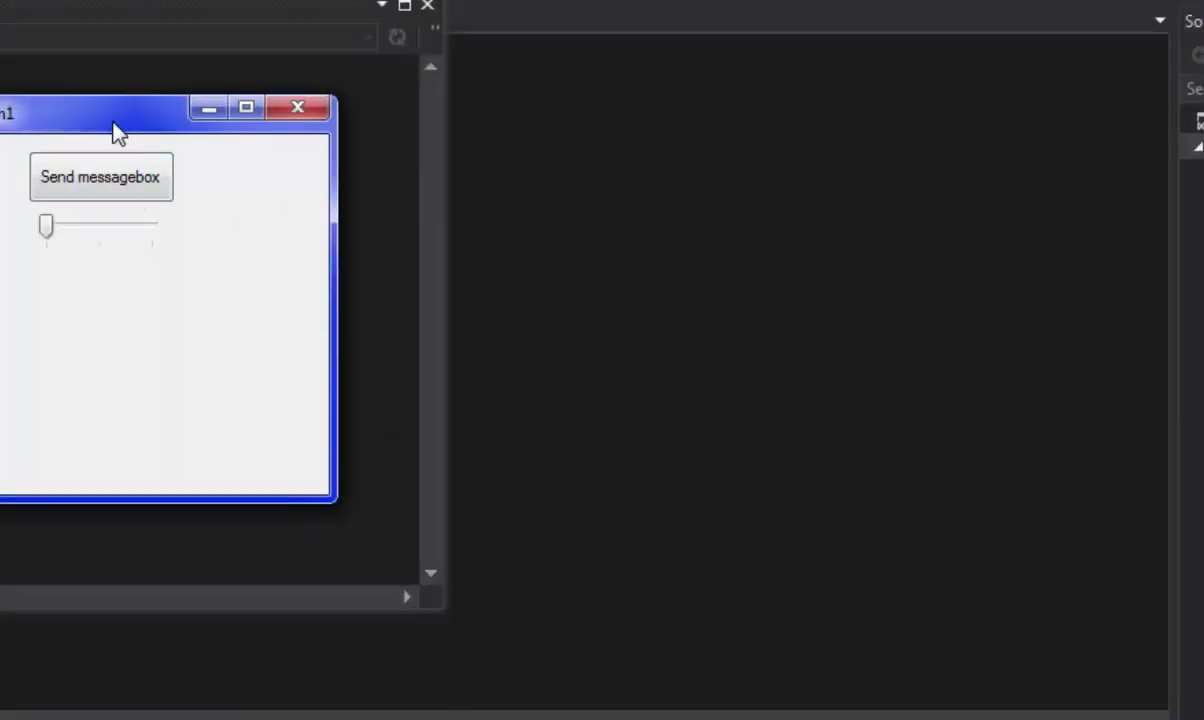
Recentre the running form, show the message for a middle track bar position, and close the form.
{"action": "left_click_drag", "start_coordinate": [115, 130], "coordinate": [545, 125]}
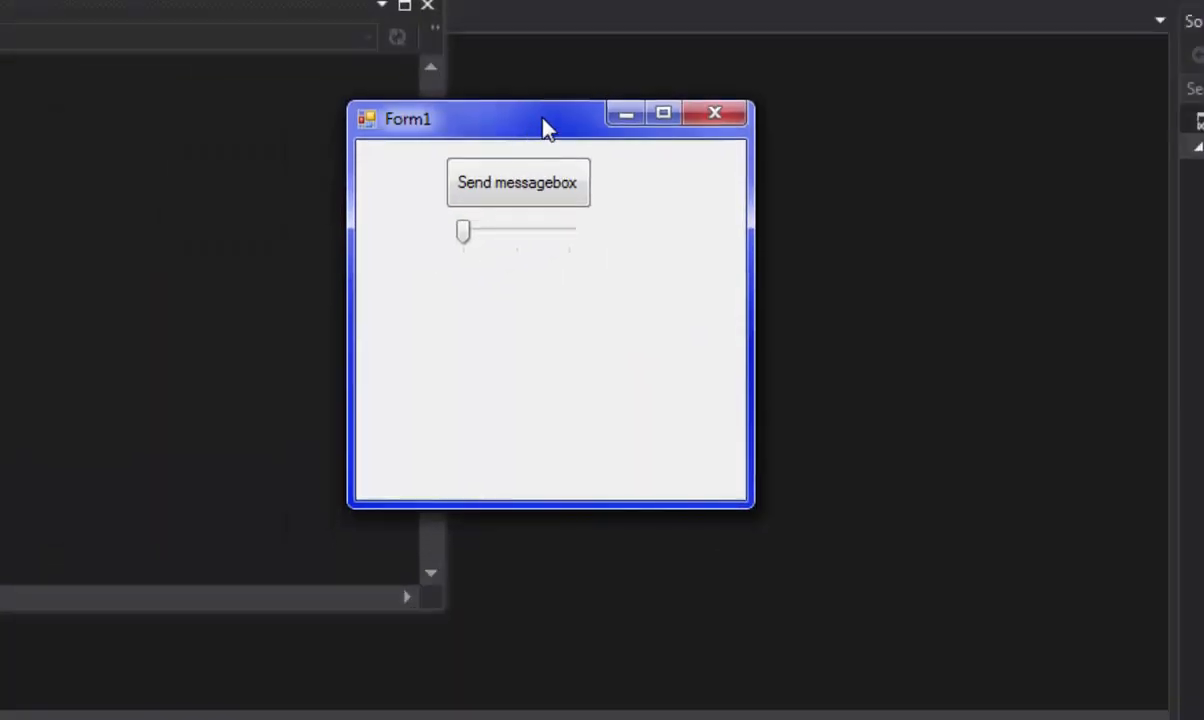
{"action": "mouse_move", "coordinate": [532, 133]}
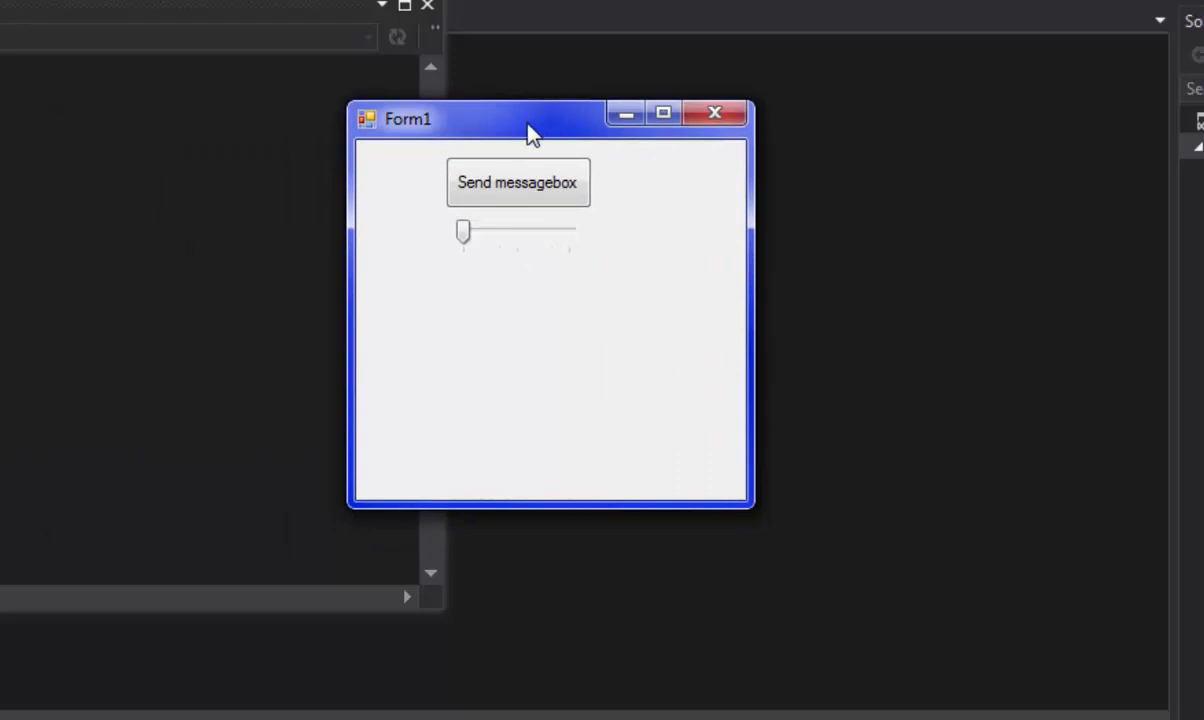
{"action": "mouse_move", "coordinate": [540, 180]}
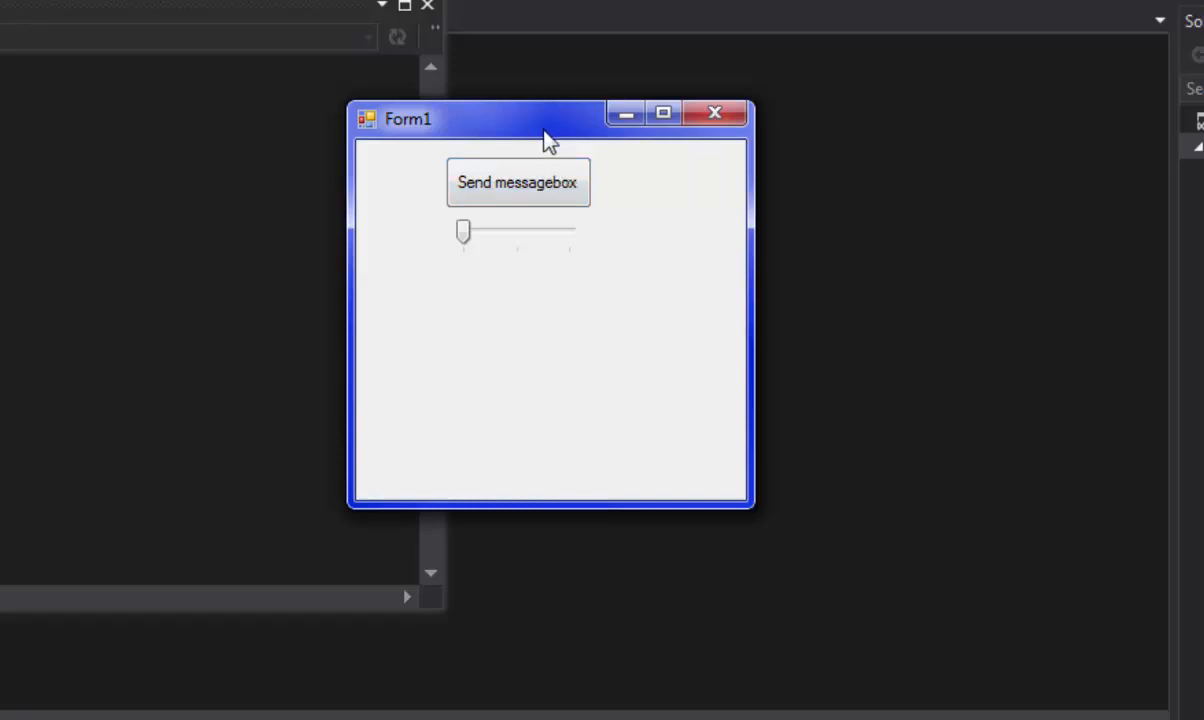
{"action": "mouse_move", "coordinate": [498, 234]}
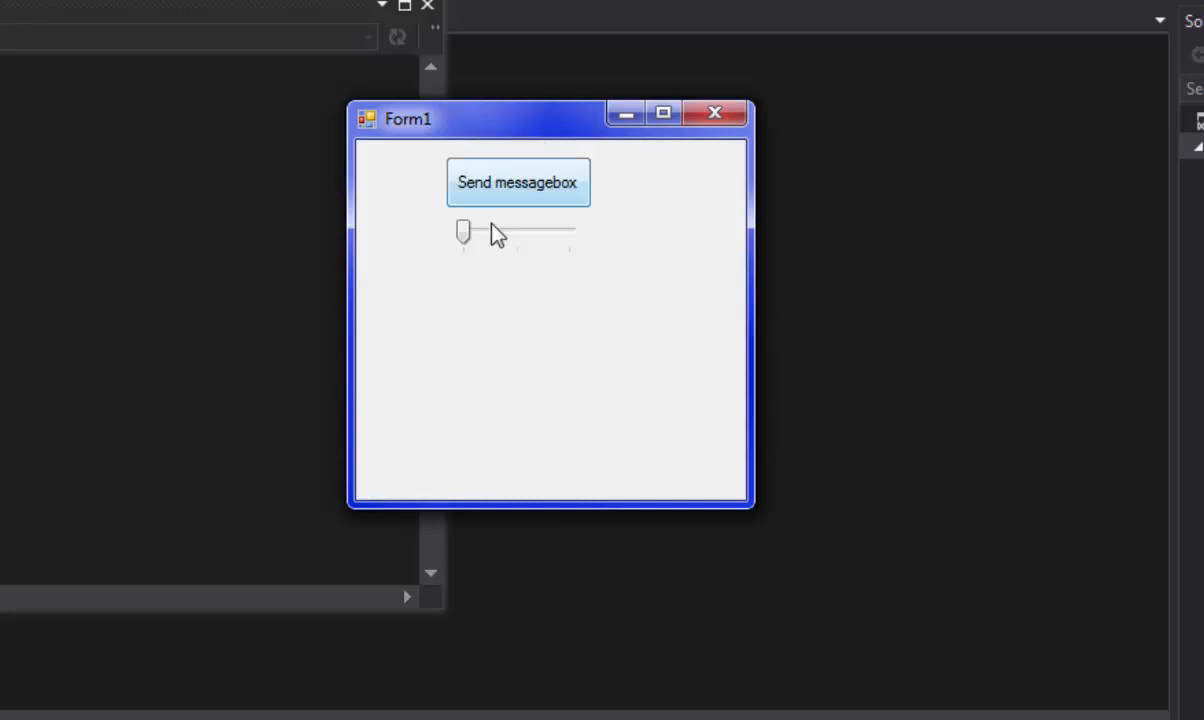
{"action": "left_click_drag", "start_coordinate": [463, 232], "coordinate": [515, 232]}
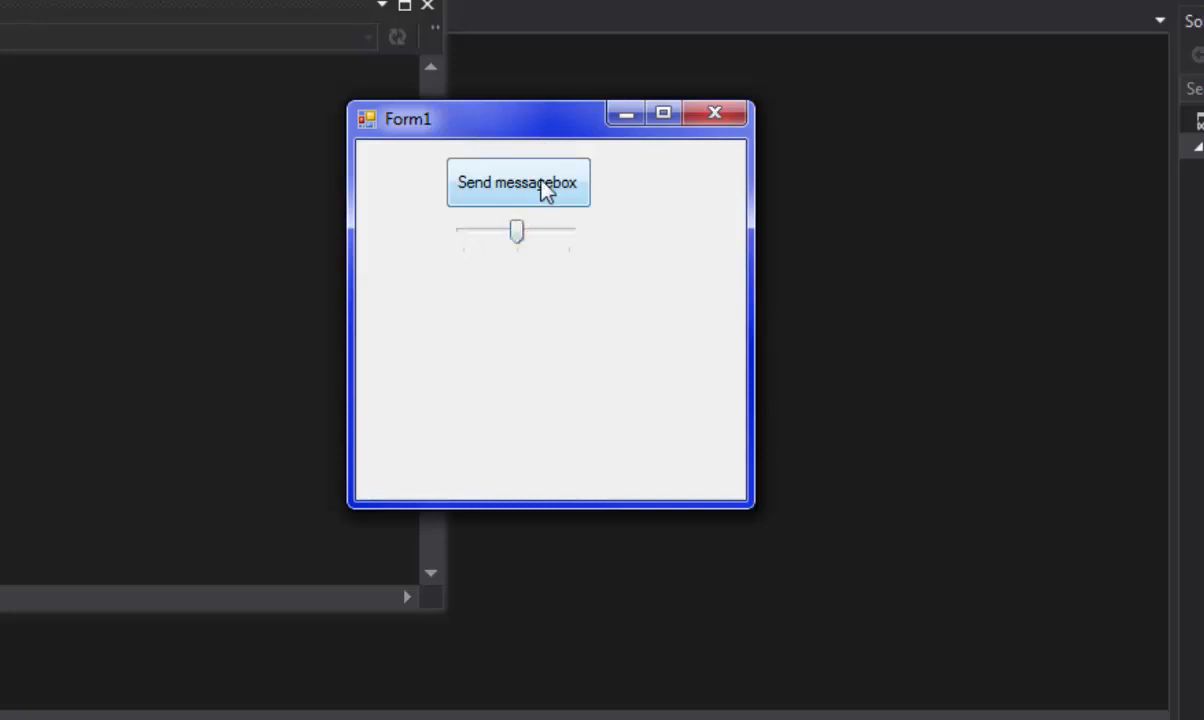
{"action": "left_click", "coordinate": [518, 182]}
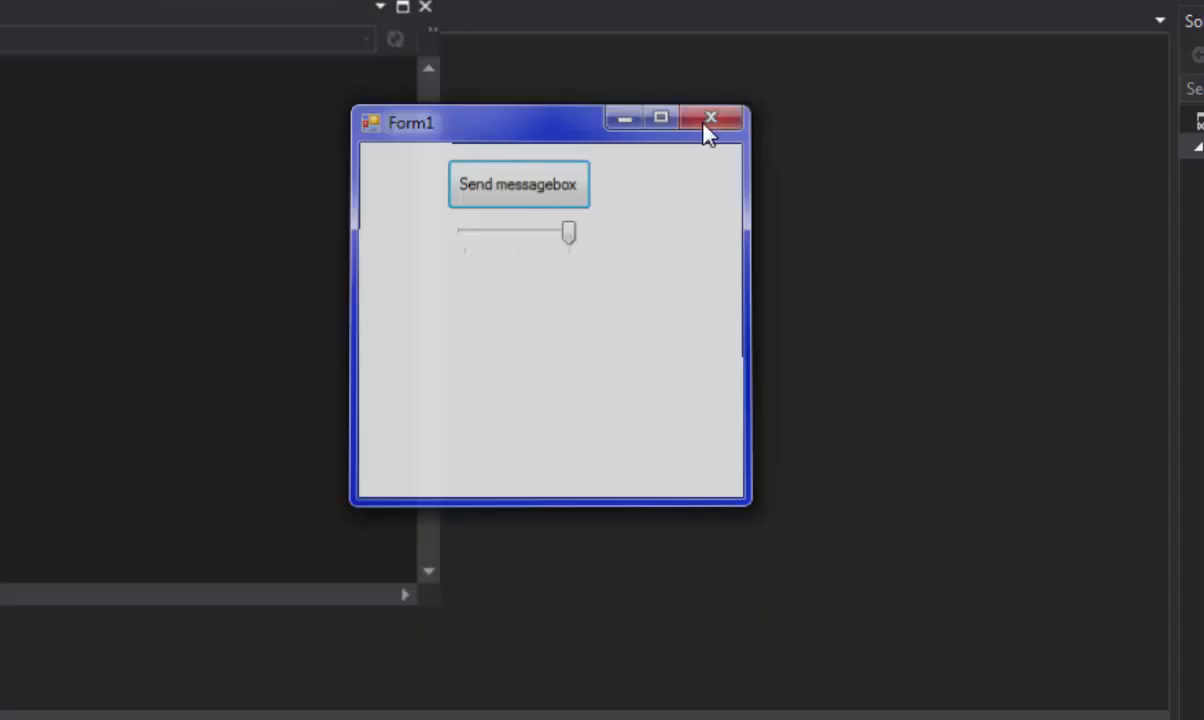
{"action": "left_click", "coordinate": [710, 118]}
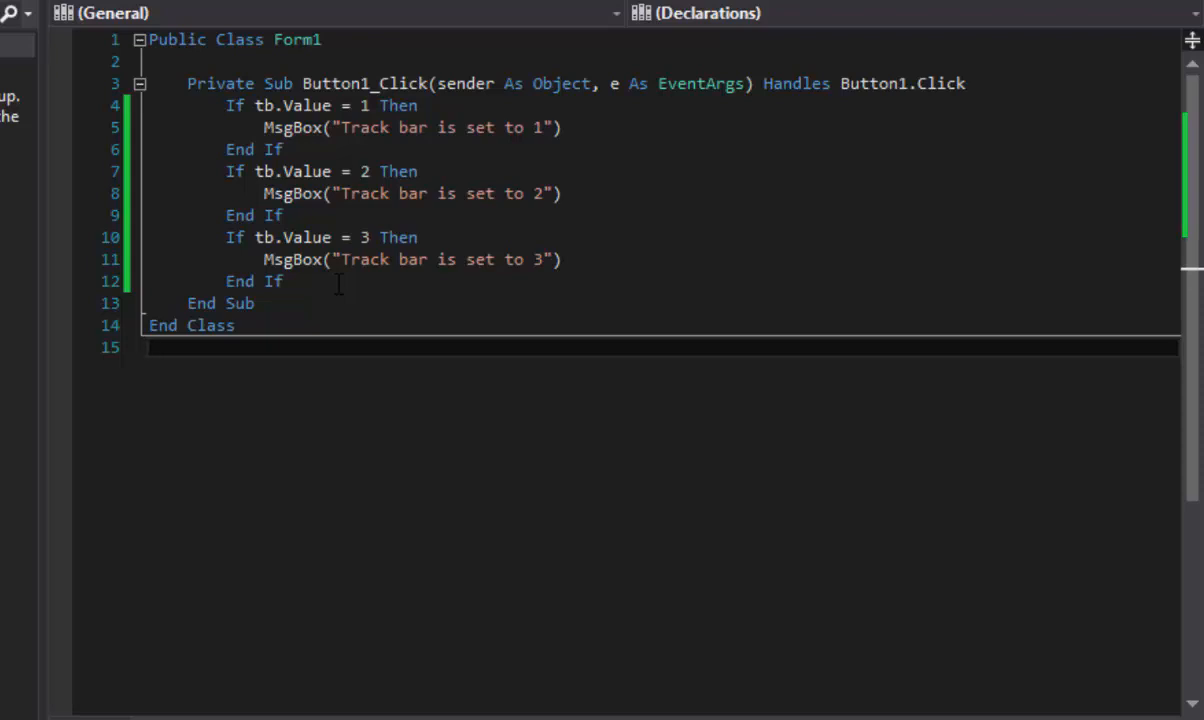
{"action": "mouse_move", "coordinate": [403, 450]}
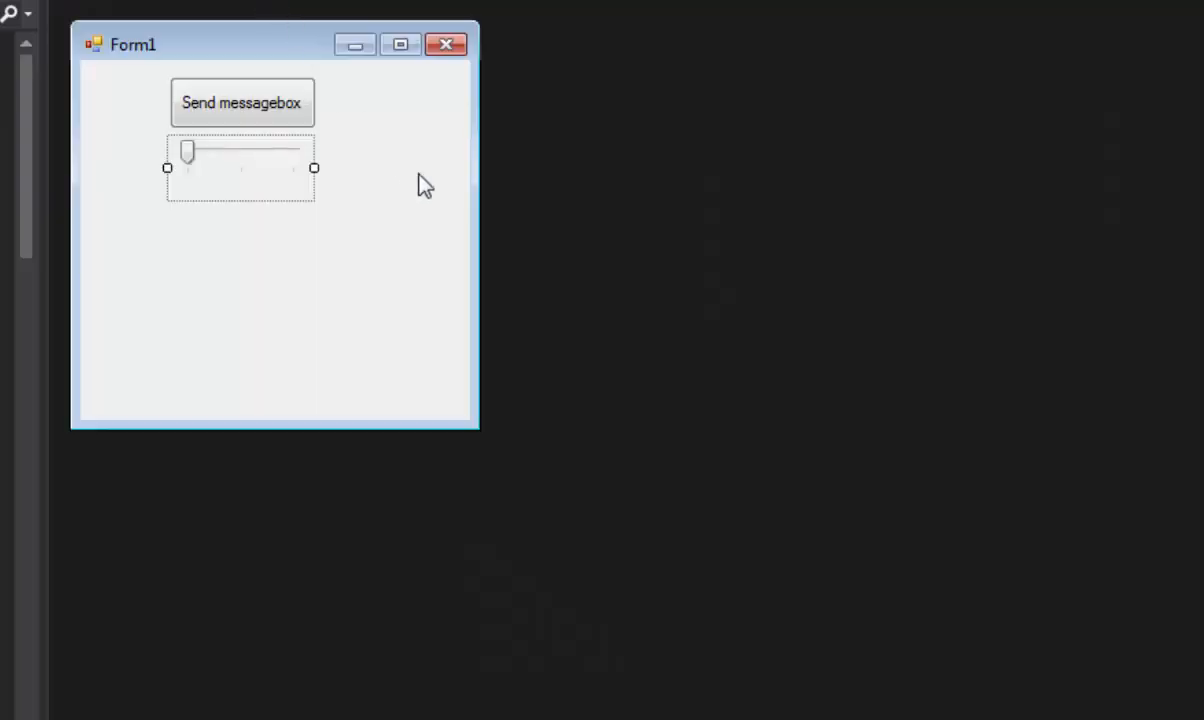
{"action": "mouse_move", "coordinate": [698, 393]}
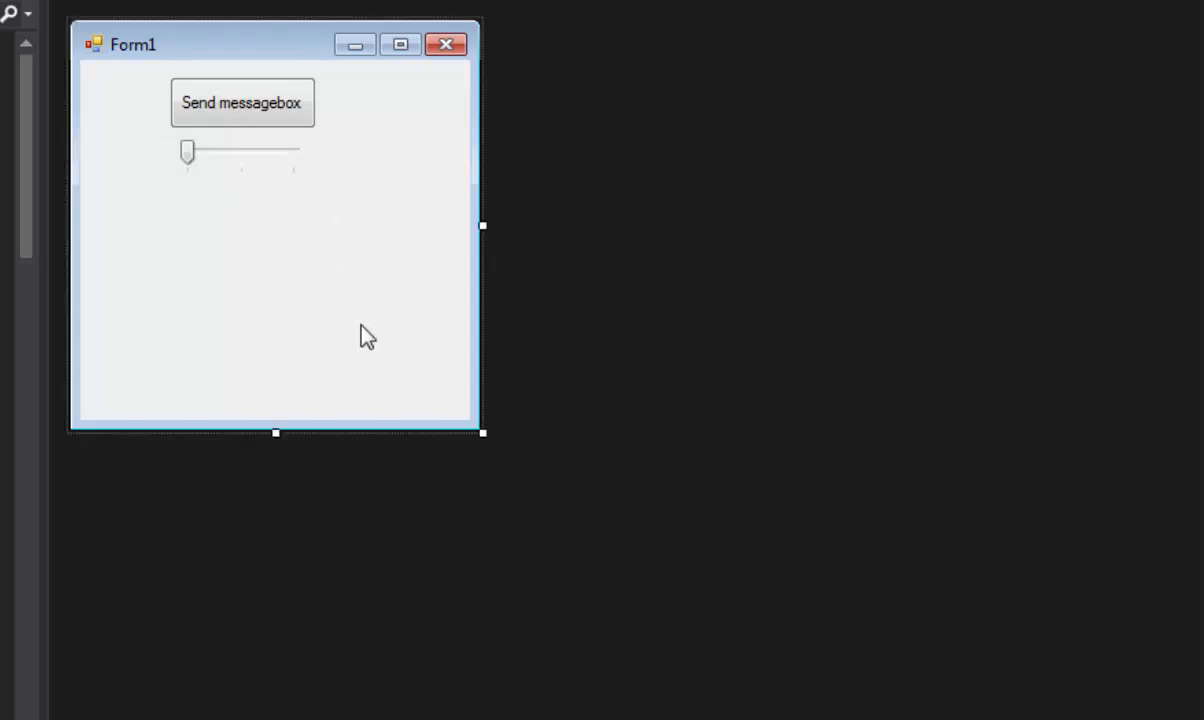
{"action": "mouse_move", "coordinate": [390, 318]}
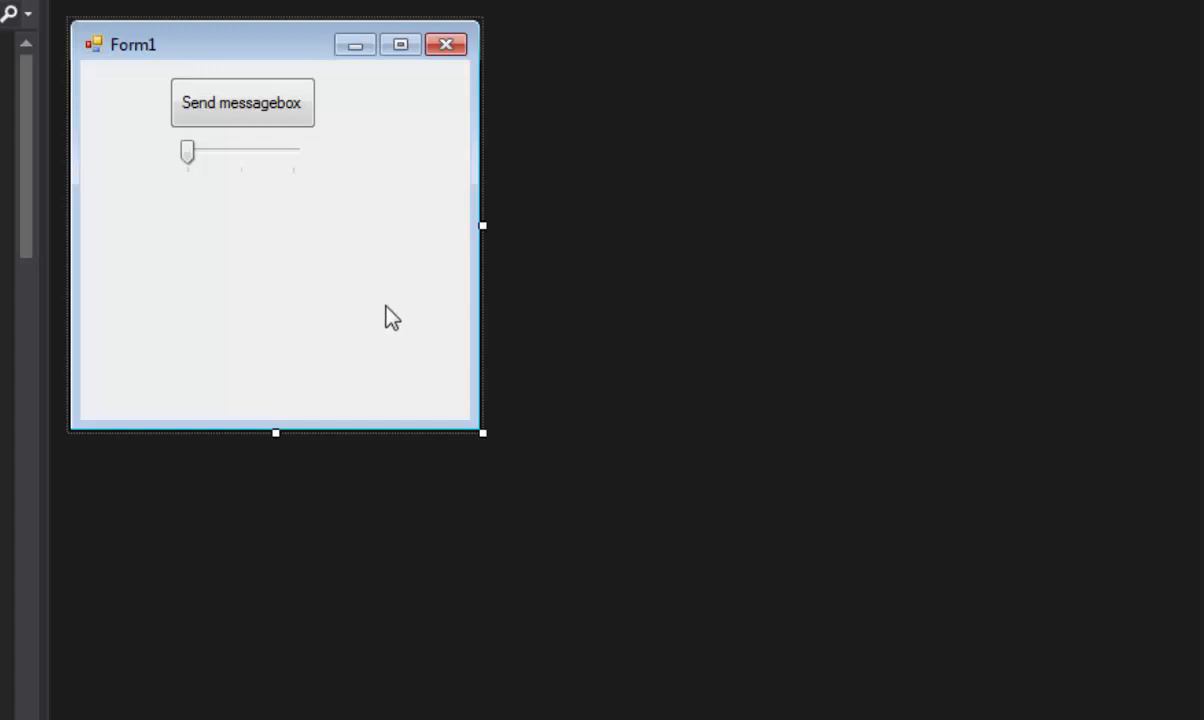
{"action": "mouse_move", "coordinate": [379, 227]}
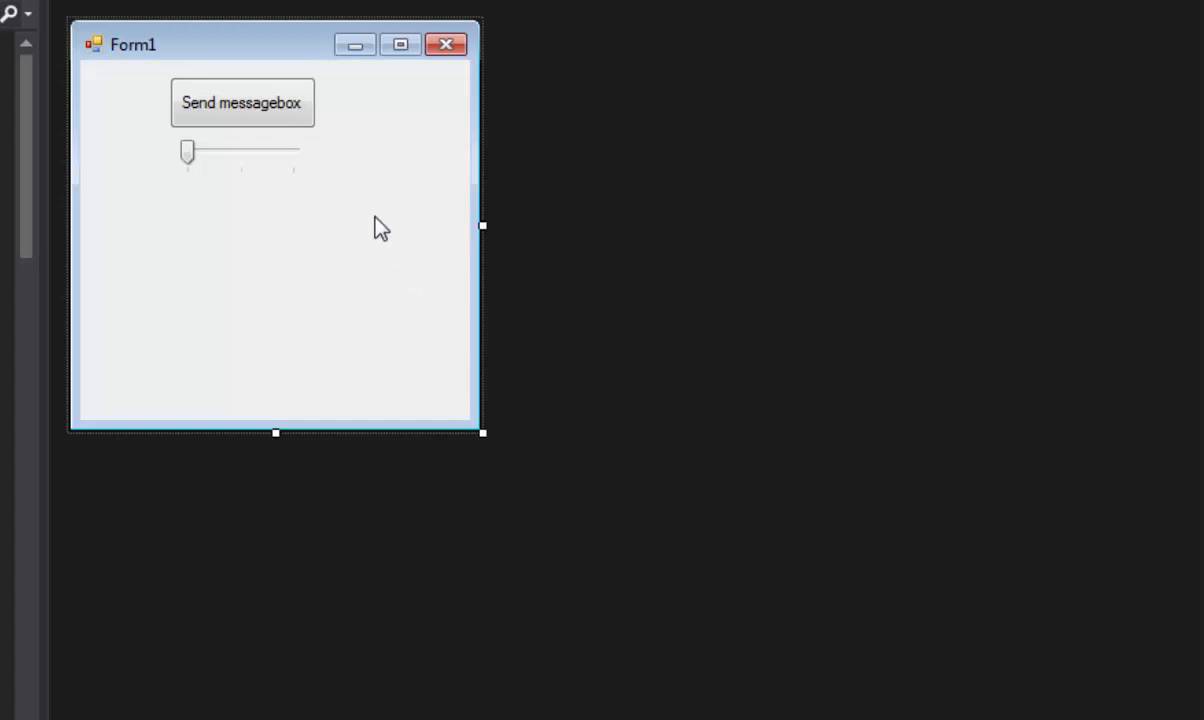
{"action": "mouse_move", "coordinate": [362, 235]}
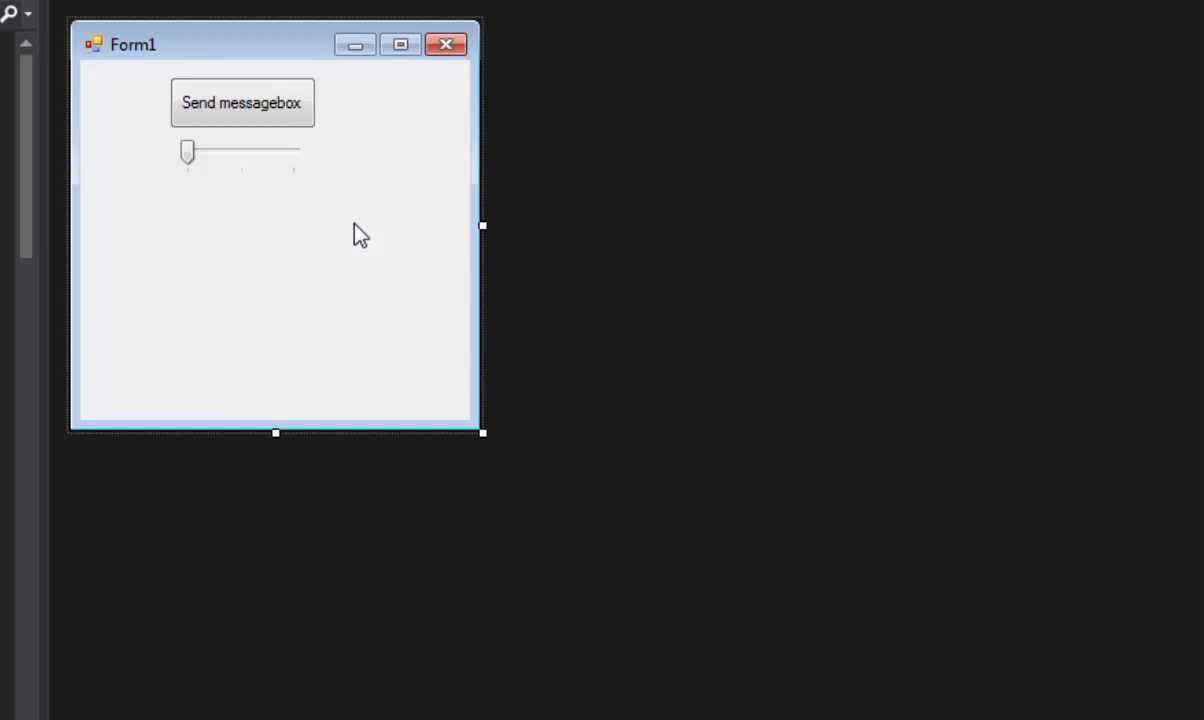
{"action": "mouse_move", "coordinate": [345, 240]}
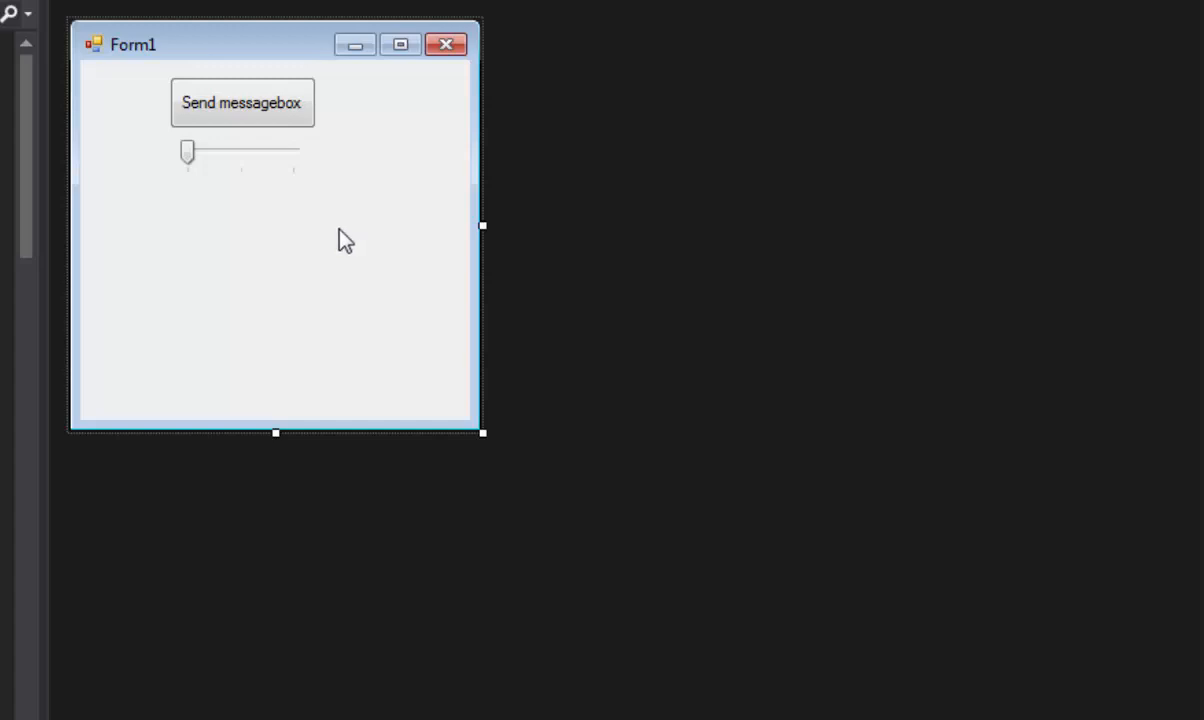
{"action": "mouse_move", "coordinate": [350, 238]}
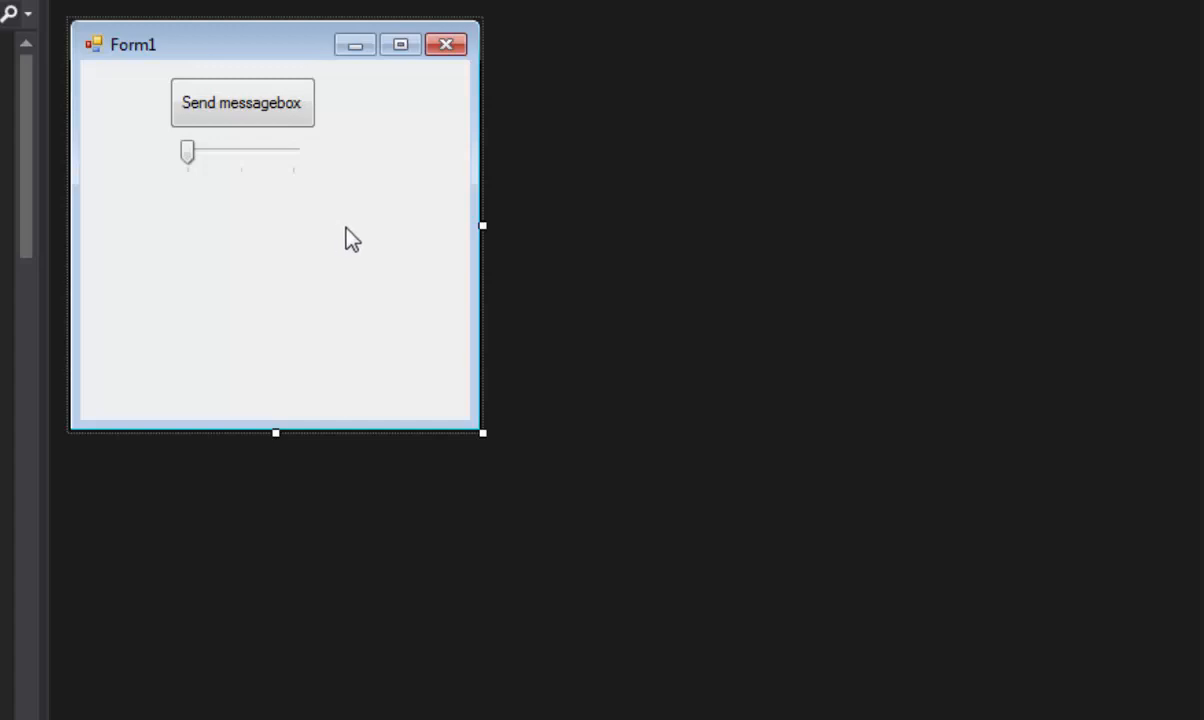